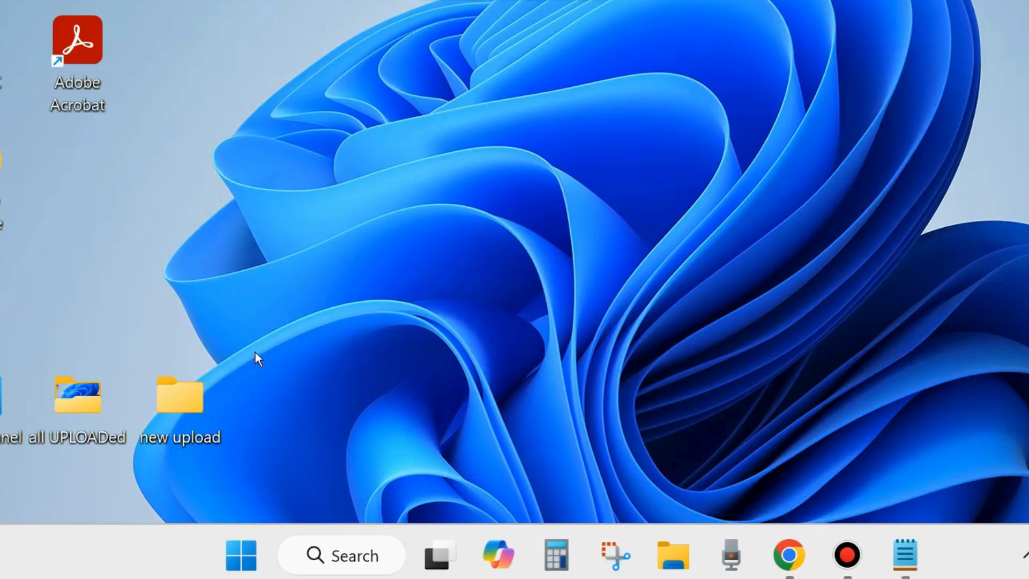
{"action": "mouse_move", "coordinate": [414, 489]}
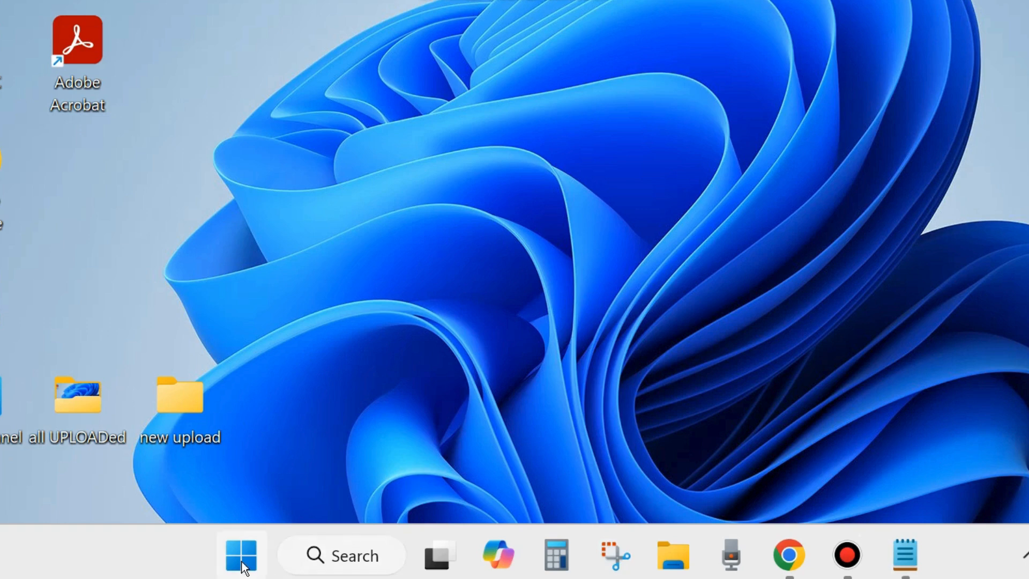
- Launch Run from the Start button's quick link menu
{"action": "right_click", "coordinate": [240, 555]}
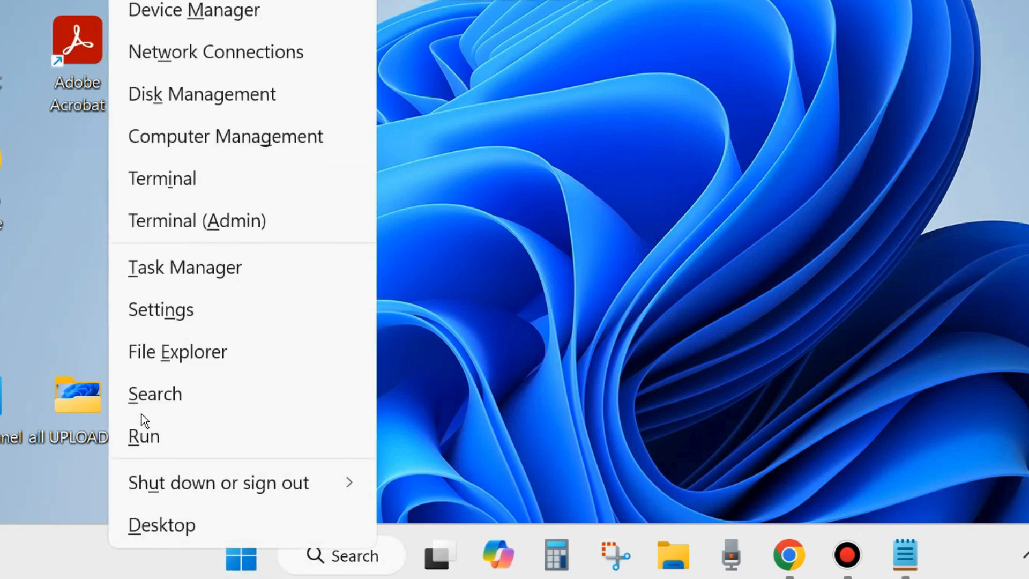
{"action": "mouse_move", "coordinate": [175, 445]}
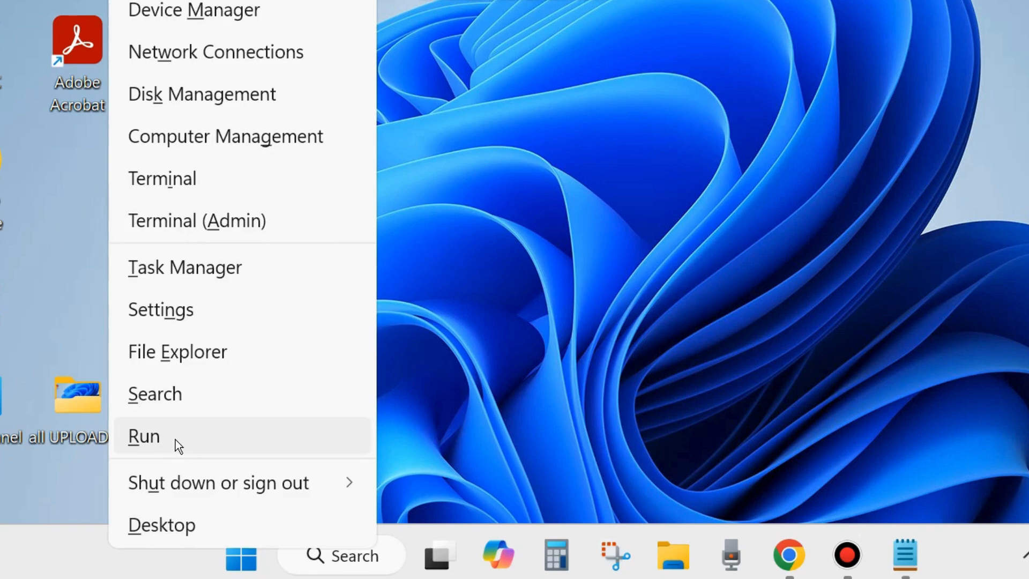
{"action": "left_click", "coordinate": [143, 436]}
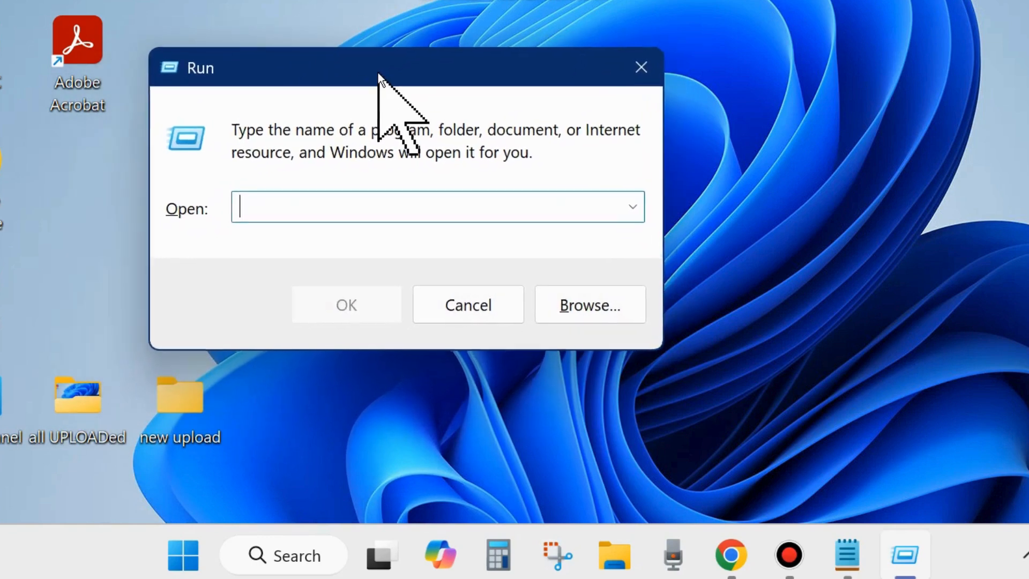
{"action": "mouse_move", "coordinate": [862, 534]}
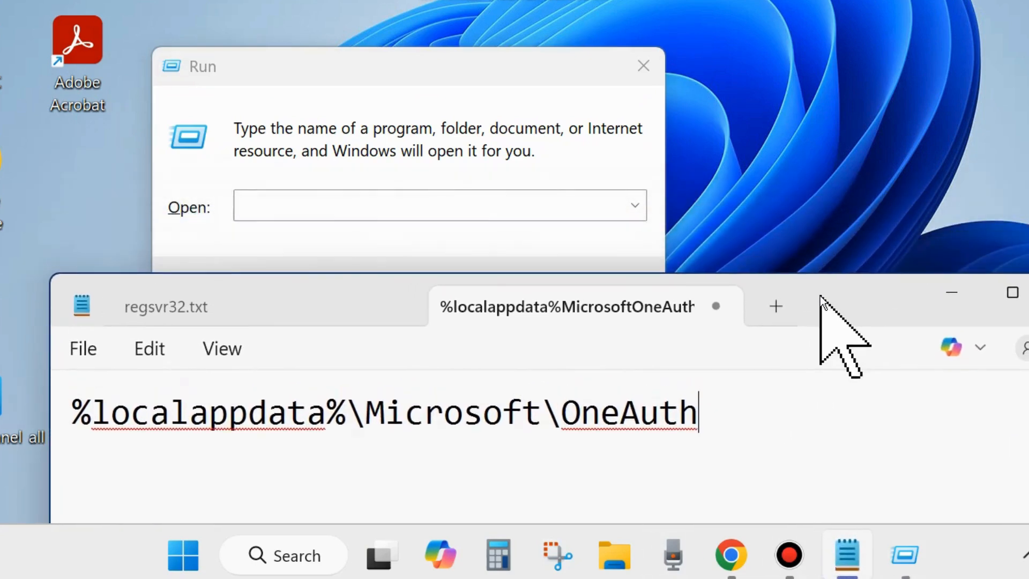
{"action": "mouse_move", "coordinate": [68, 423]}
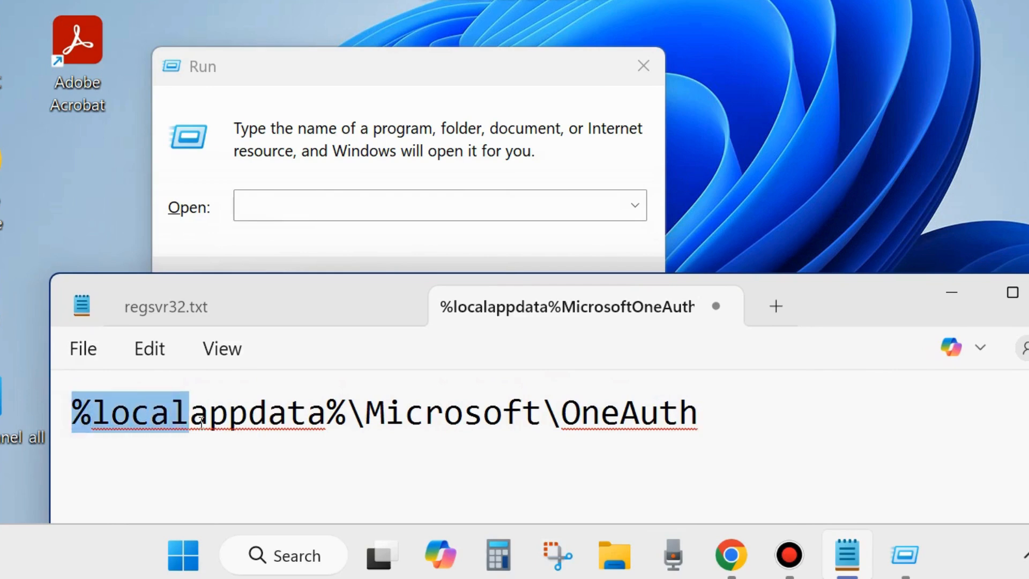
- Run %localappdata%\Microsoft\OneAuth copied from Notepad to open the OneAuth folder
{"action": "left_click_drag", "start_coordinate": [184, 412], "coordinate": [487, 427]}
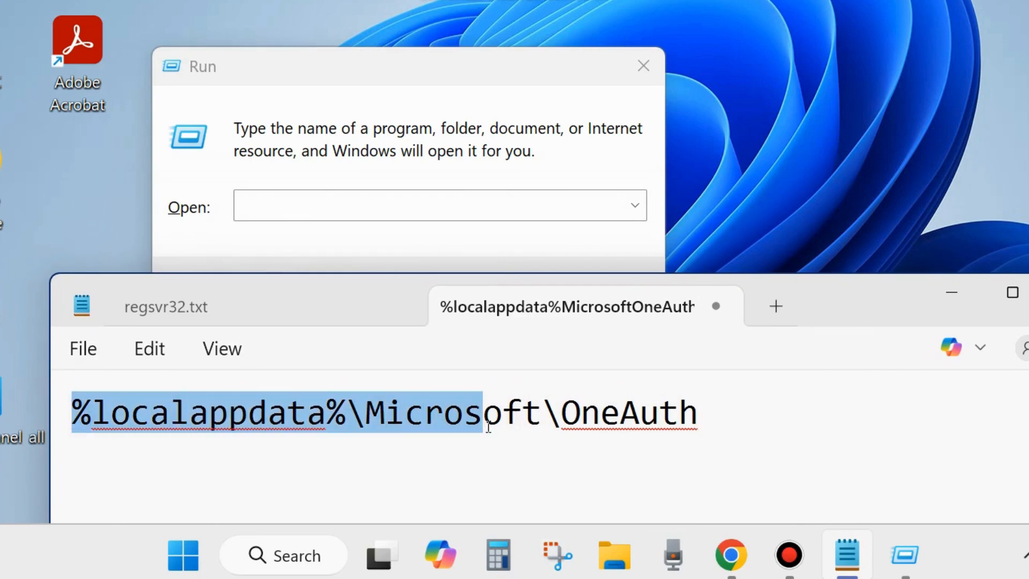
{"action": "left_click_drag", "start_coordinate": [483, 411], "coordinate": [697, 433]}
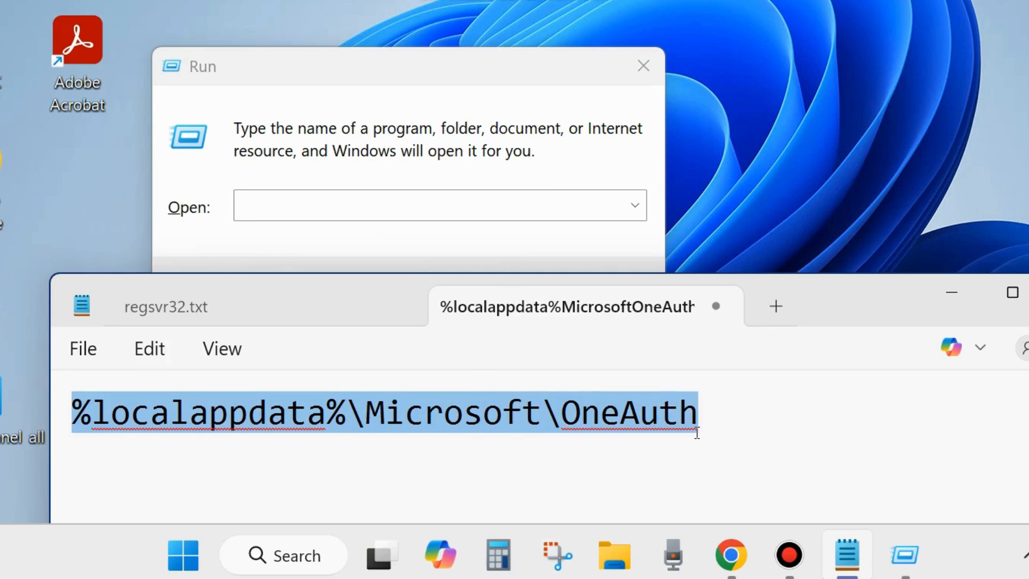
{"action": "mouse_move", "coordinate": [901, 434]}
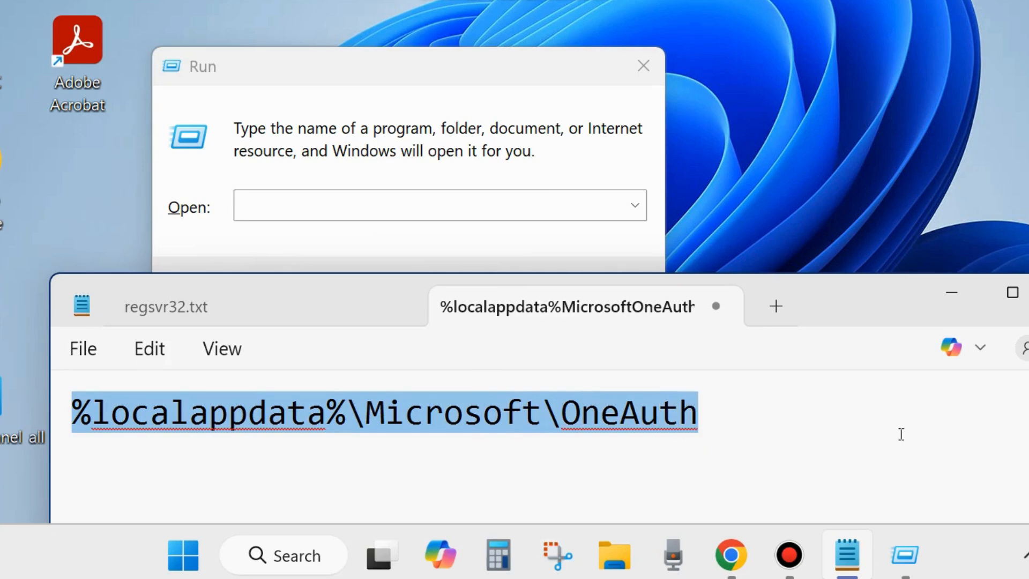
{"action": "left_click", "coordinate": [439, 206]}
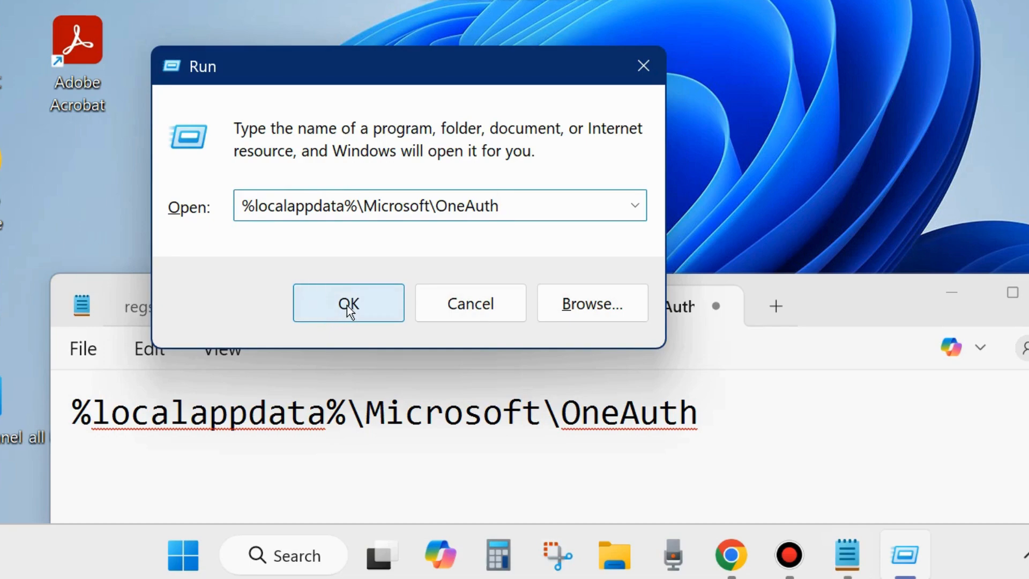
{"action": "left_click", "coordinate": [349, 303]}
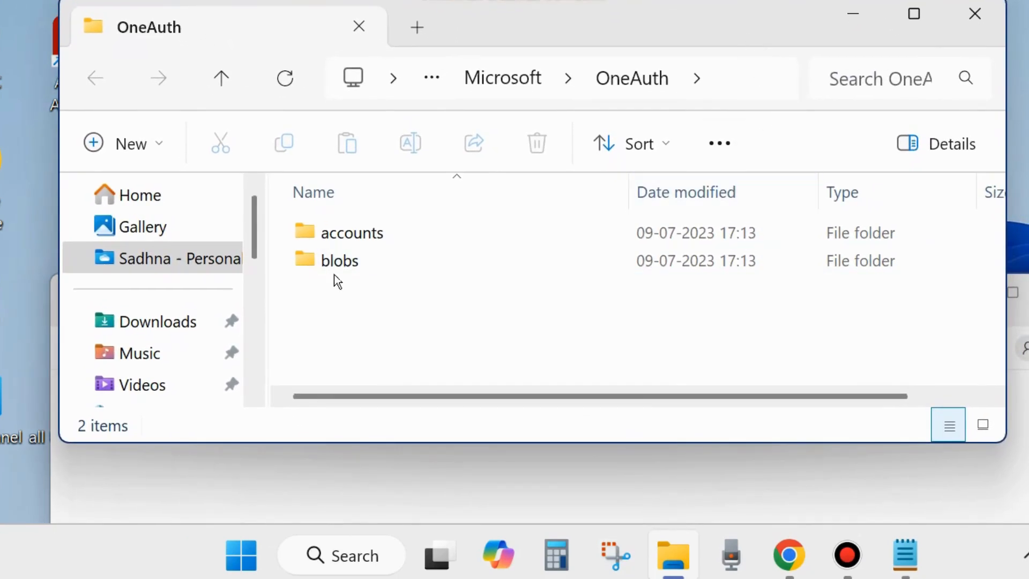
- Delete the accounts and blobs folders, leaving OneAuth empty
{"action": "left_click", "coordinate": [339, 260]}
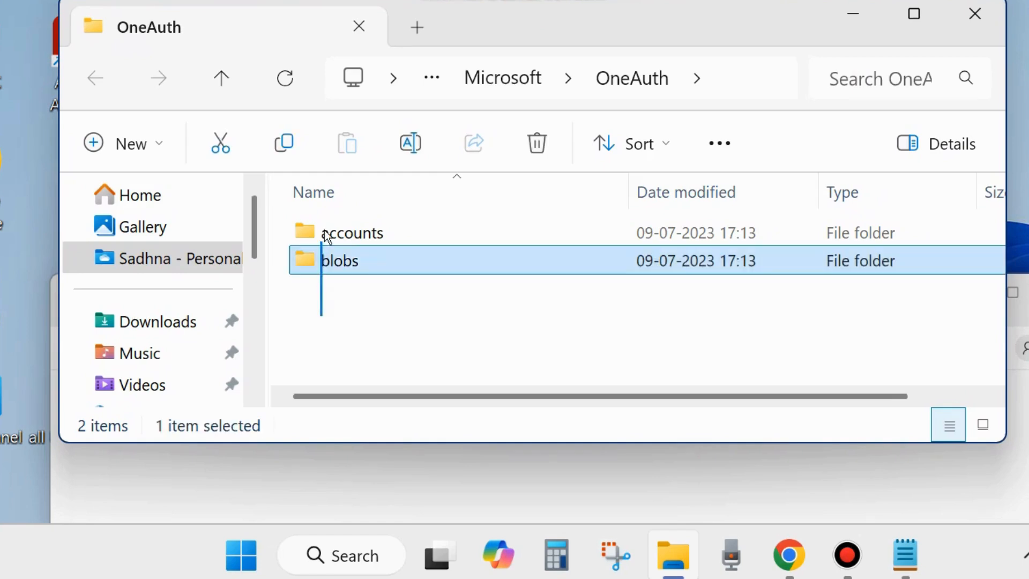
{"action": "key", "text": "ctrl+a"}
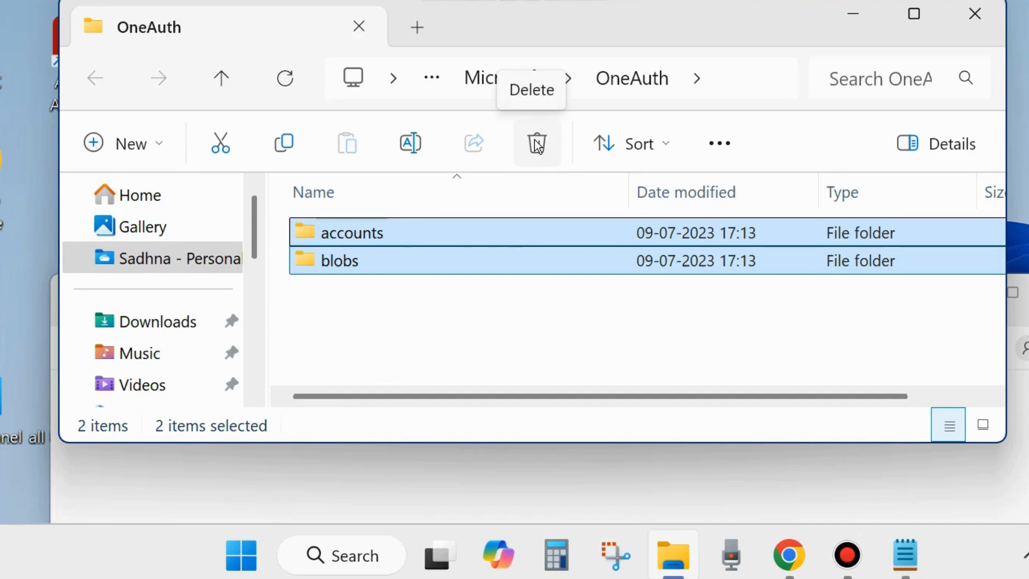
{"action": "left_click", "coordinate": [537, 142]}
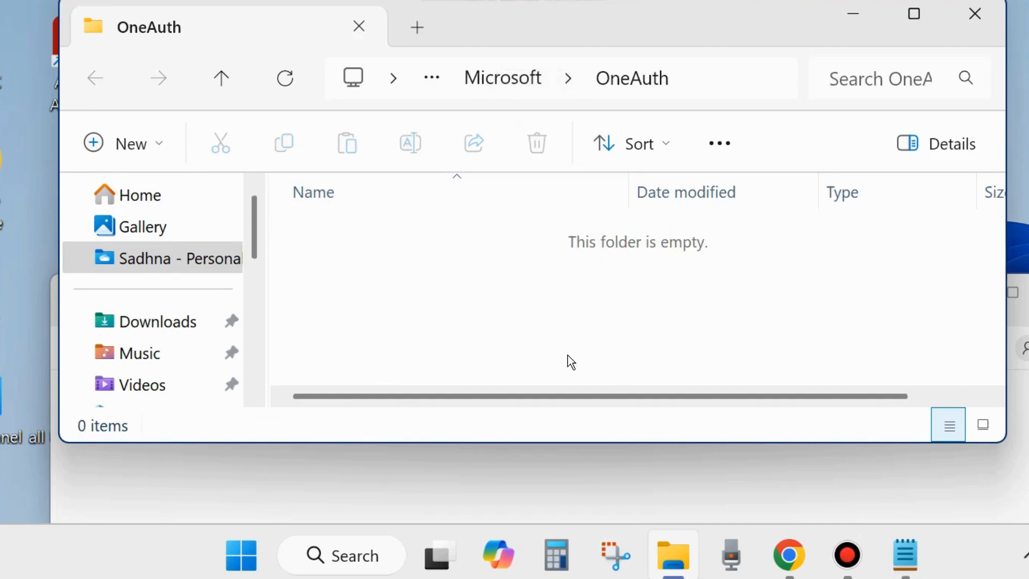
{"action": "mouse_move", "coordinate": [565, 332]}
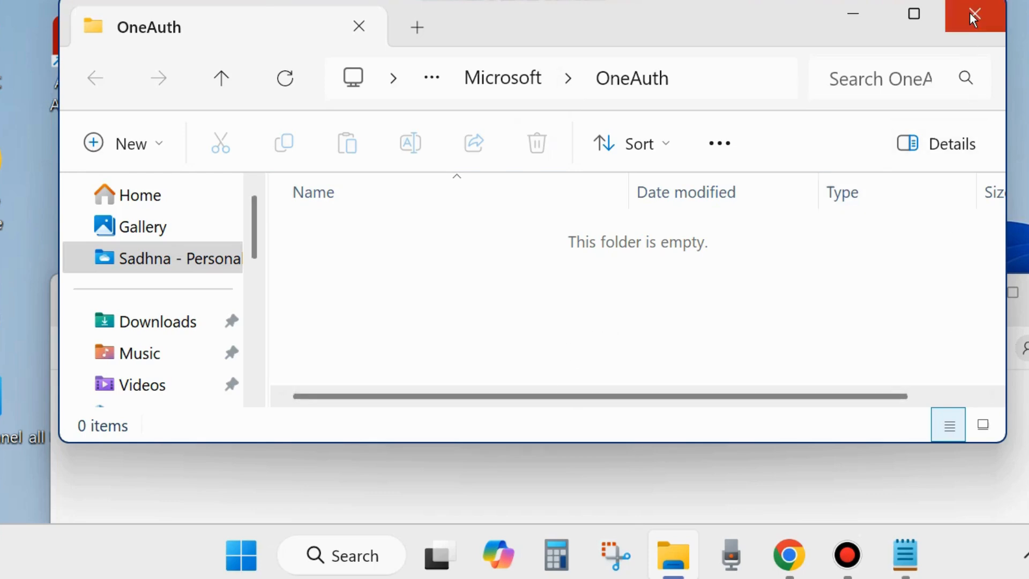
- Close the OneAuth File Explorer window and get Notepad off the desktop
{"action": "left_click", "coordinate": [975, 14]}
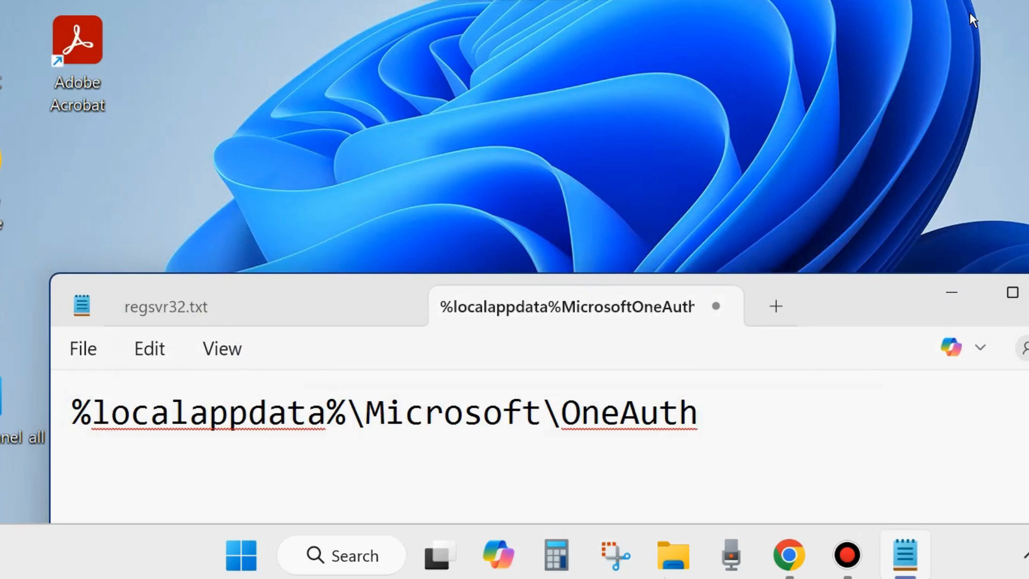
{"action": "left_click", "coordinate": [699, 412]}
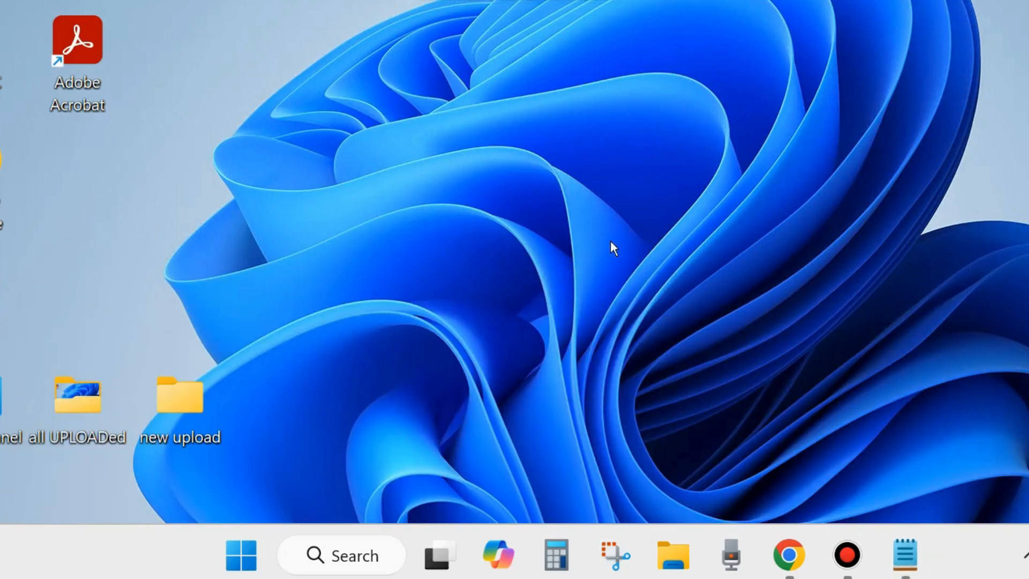
{"action": "mouse_move", "coordinate": [680, 332]}
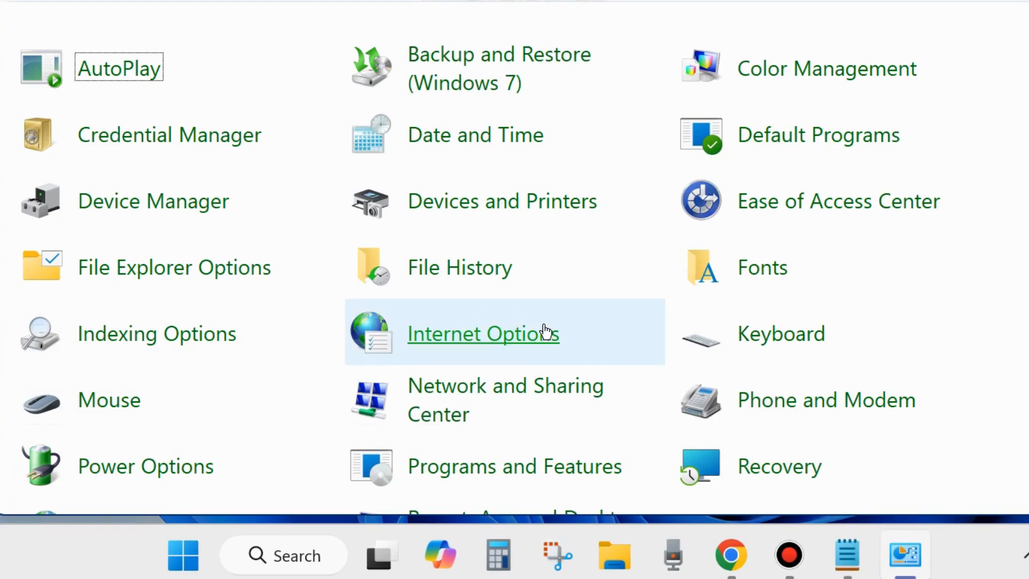
- Show Programs and Features with the installed programs list
{"action": "scroll", "scroll_direction": "down", "scroll_amount": 3}
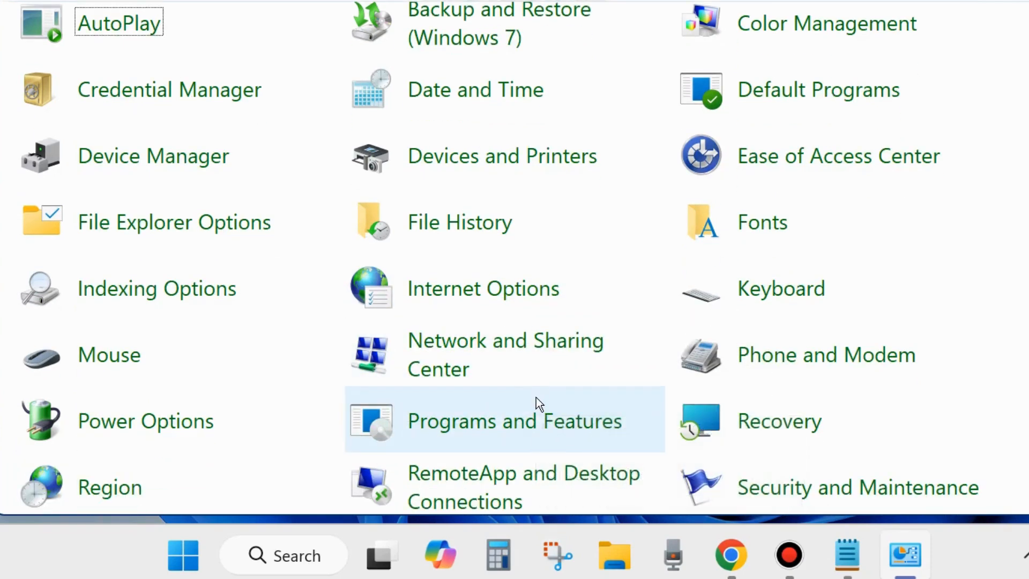
{"action": "mouse_move", "coordinate": [495, 430]}
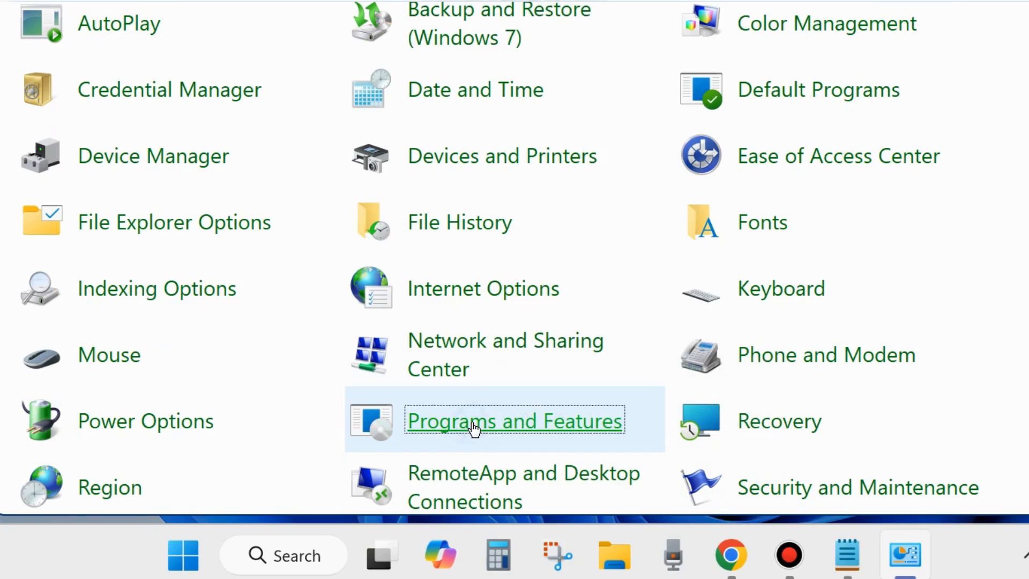
{"action": "left_click", "coordinate": [514, 420]}
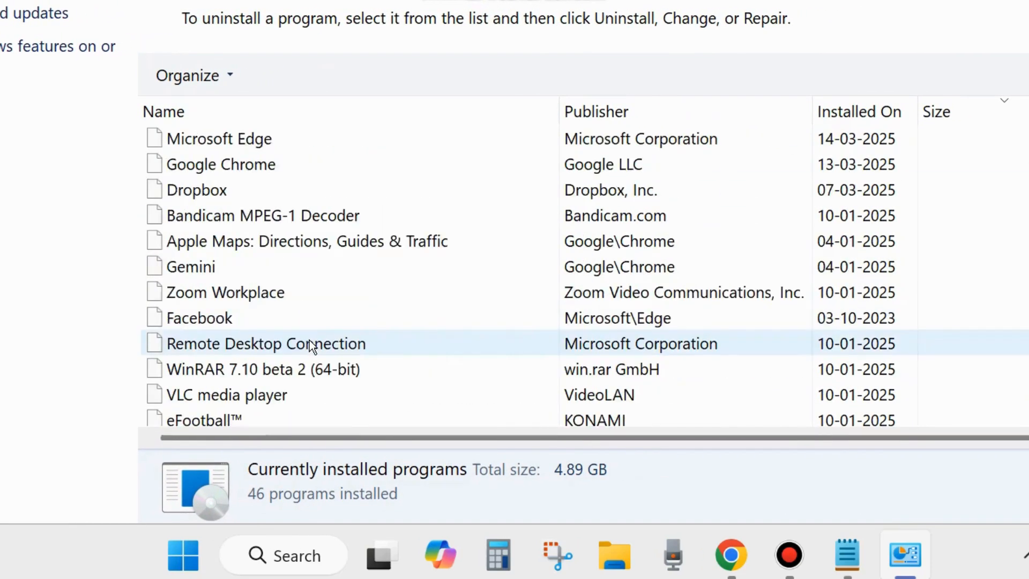
- Change Microsoft Office Home and Student 2021 to reach its Quick/Online Repair prompt
{"action": "scroll", "scroll_direction": "down", "scroll_amount": 3}
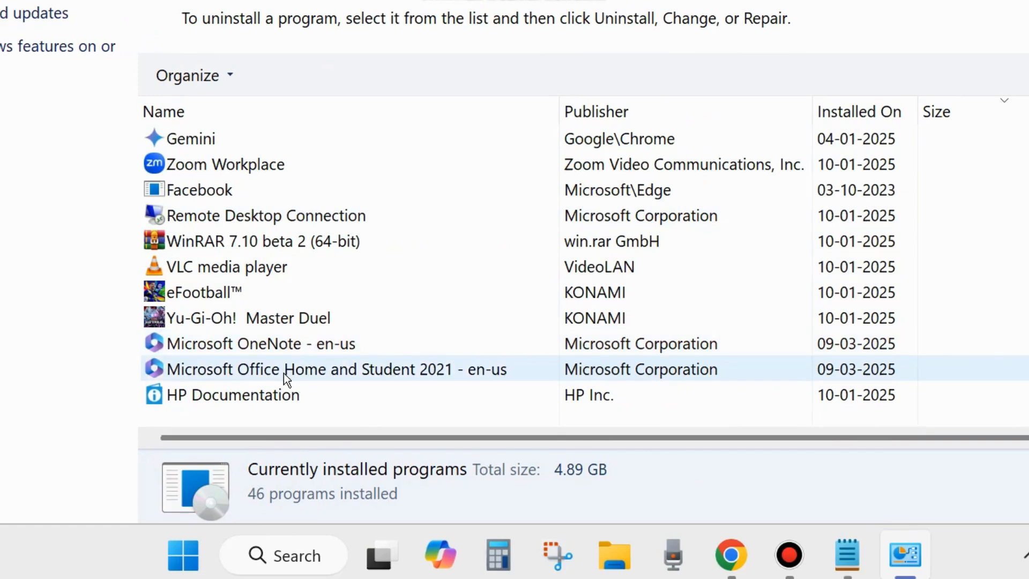
{"action": "left_click", "coordinate": [335, 369]}
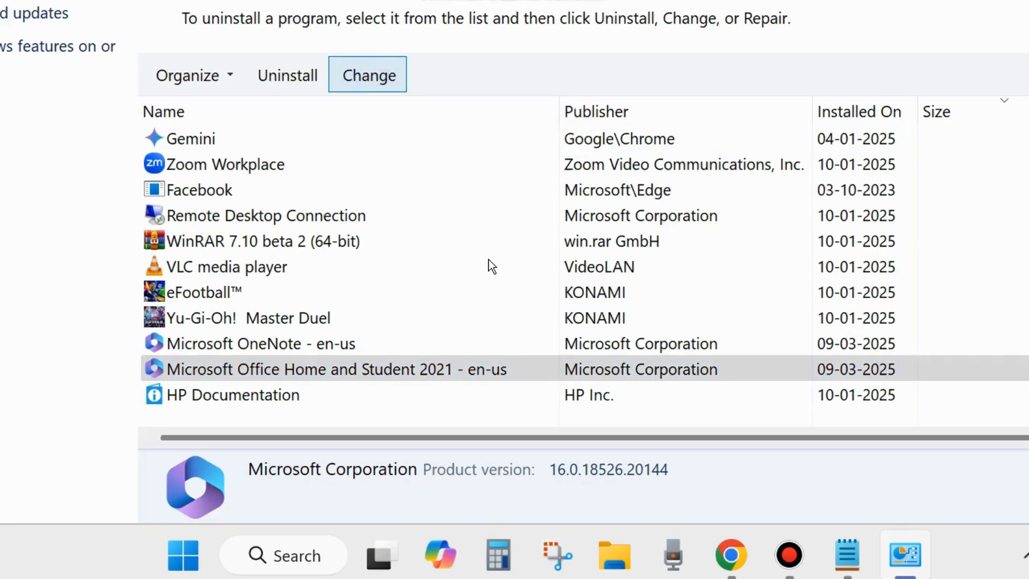
{"action": "left_click", "coordinate": [368, 74]}
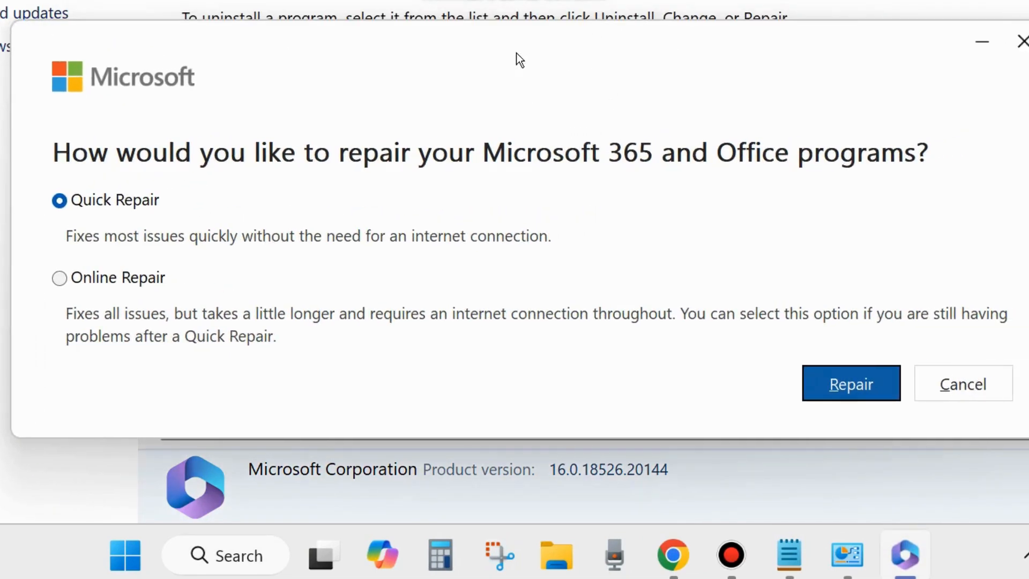
{"action": "mouse_move", "coordinate": [206, 191]}
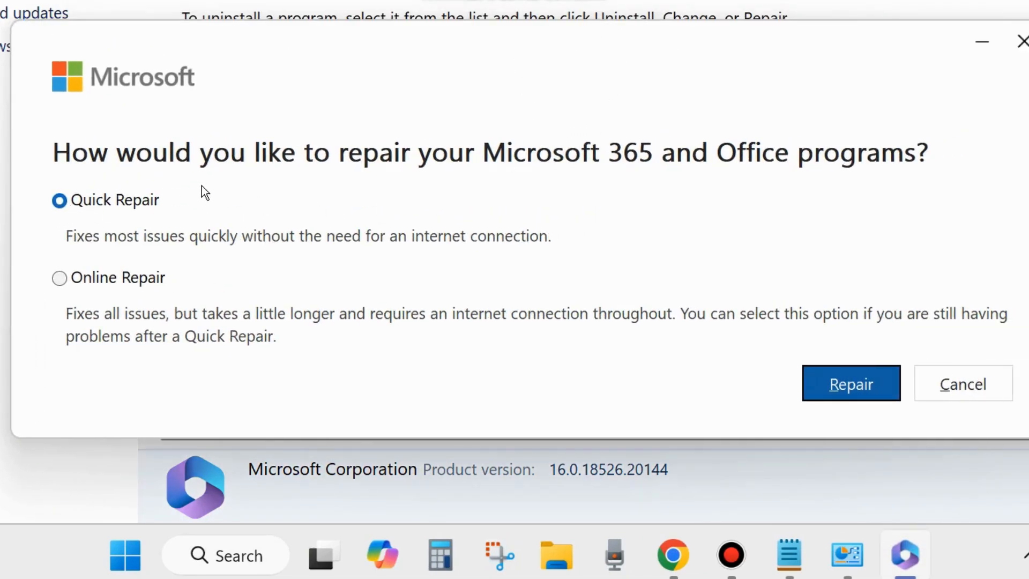
{"action": "mouse_move", "coordinate": [40, 211]}
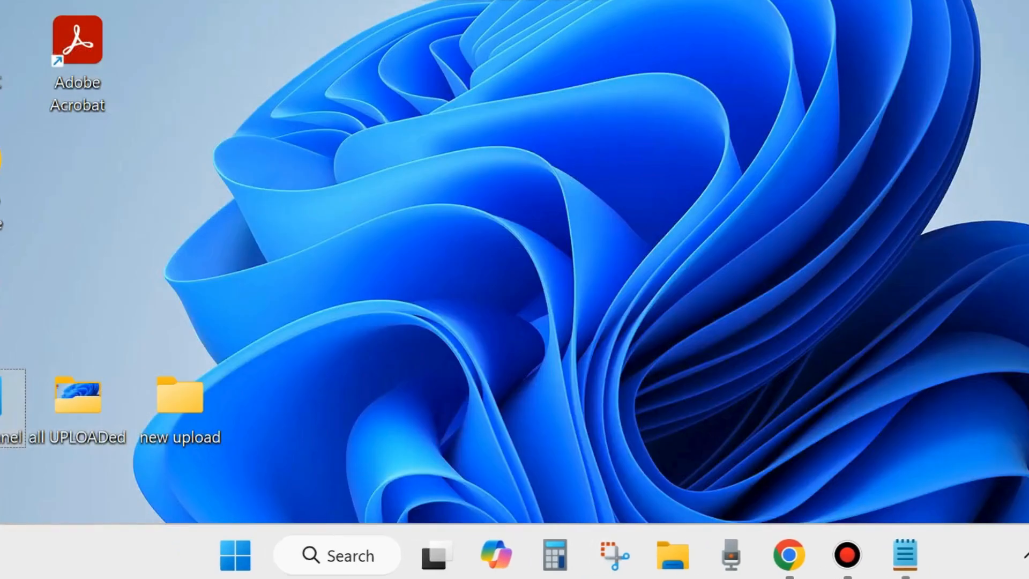
{"action": "mouse_move", "coordinate": [617, 276]}
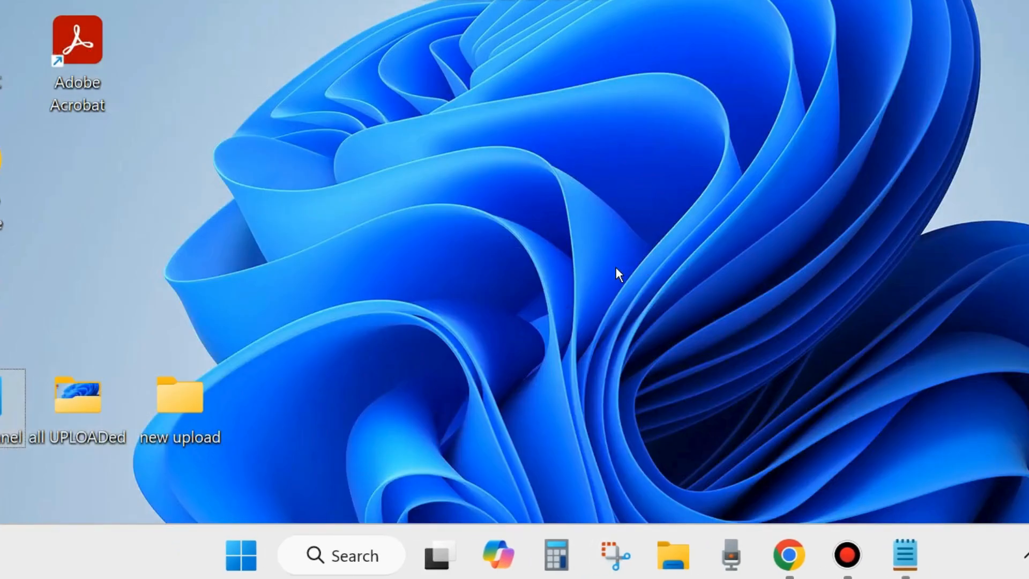
{"action": "mouse_move", "coordinate": [326, 477]}
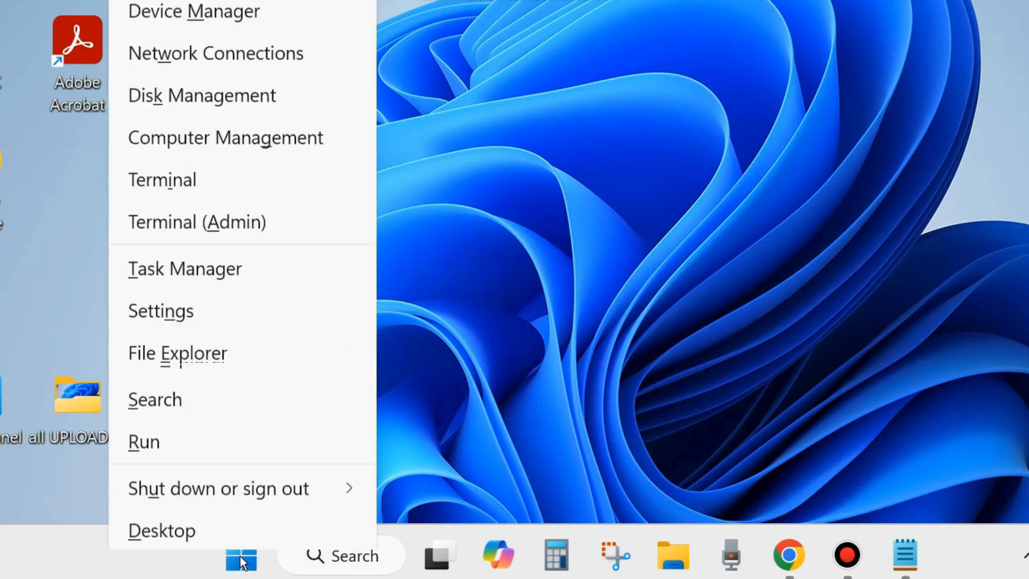
{"action": "mouse_move", "coordinate": [163, 437]}
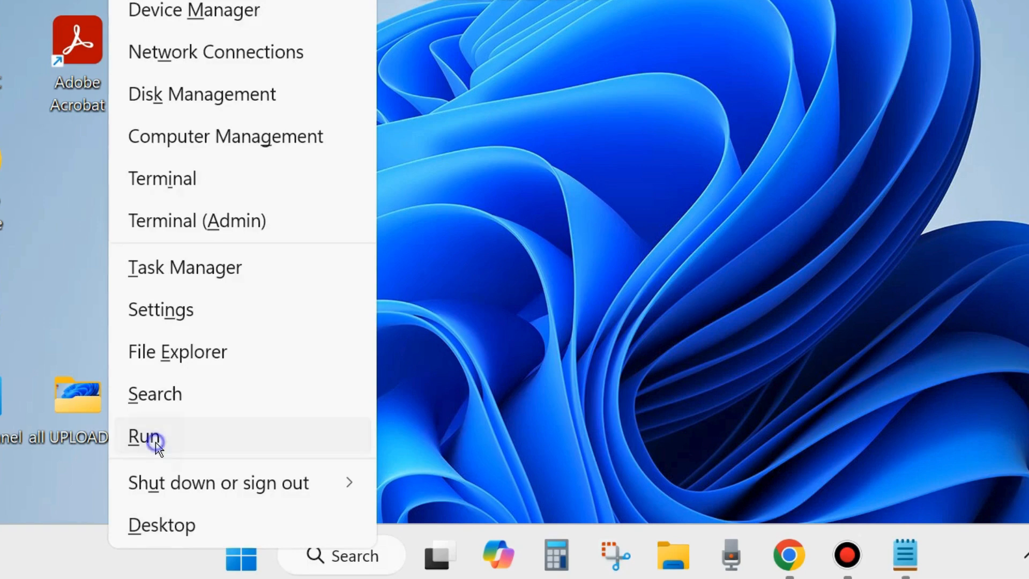
- Run services.msc to bring up the Services console
{"action": "left_click", "coordinate": [142, 436]}
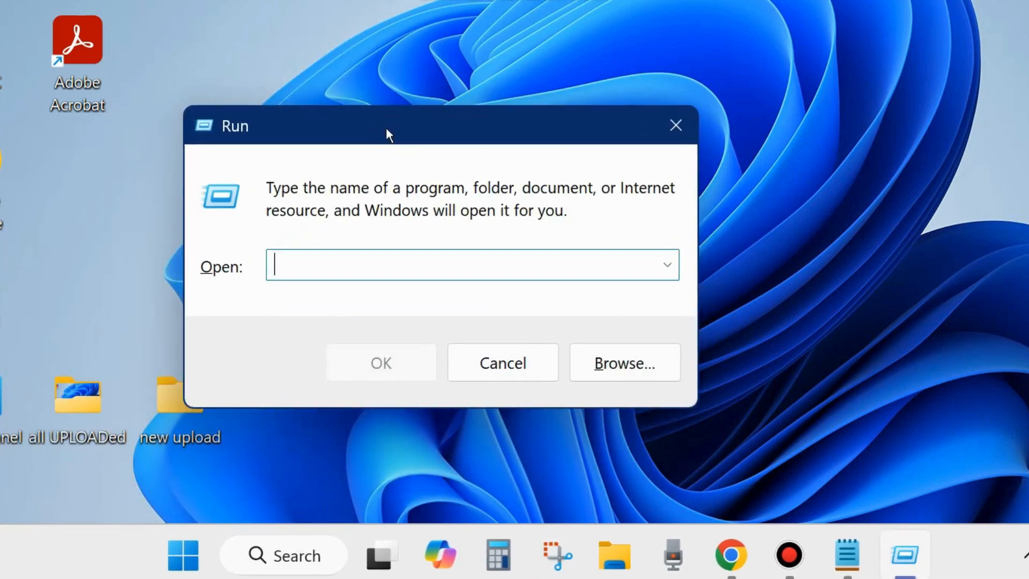
{"action": "type", "text": "services"}
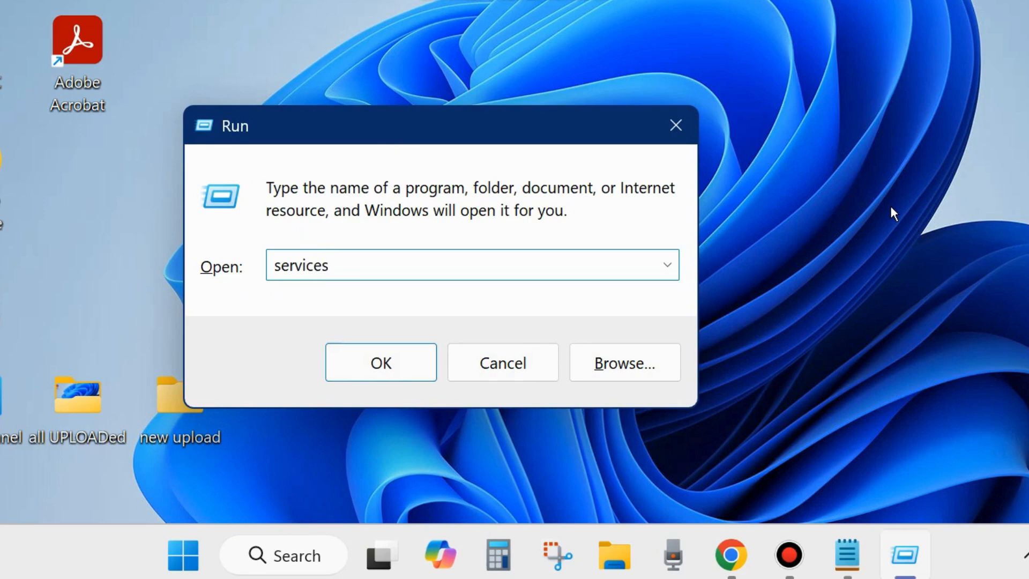
{"action": "type", "text": ".msc"}
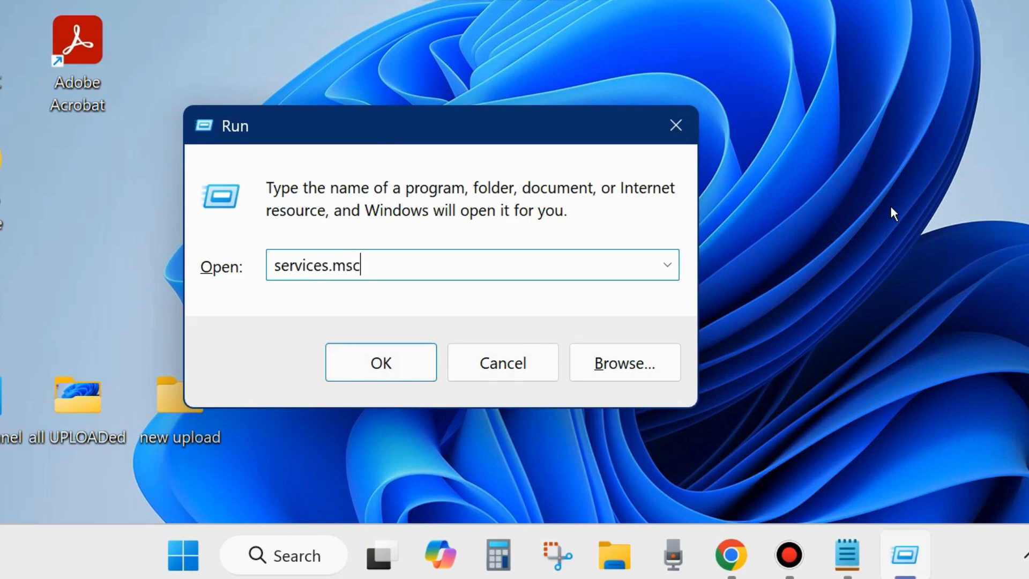
{"action": "mouse_move", "coordinate": [870, 227]}
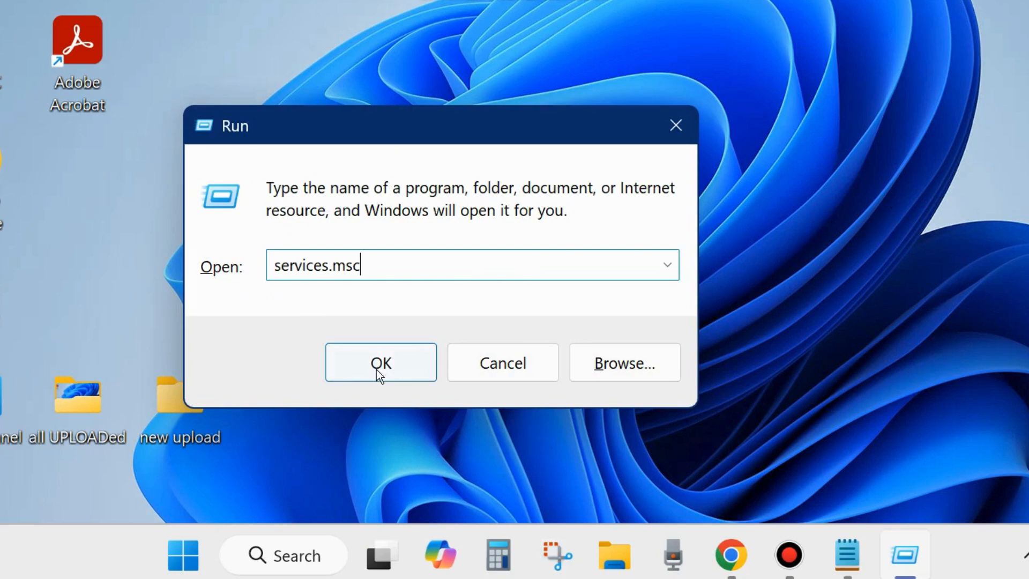
{"action": "left_click", "coordinate": [380, 361]}
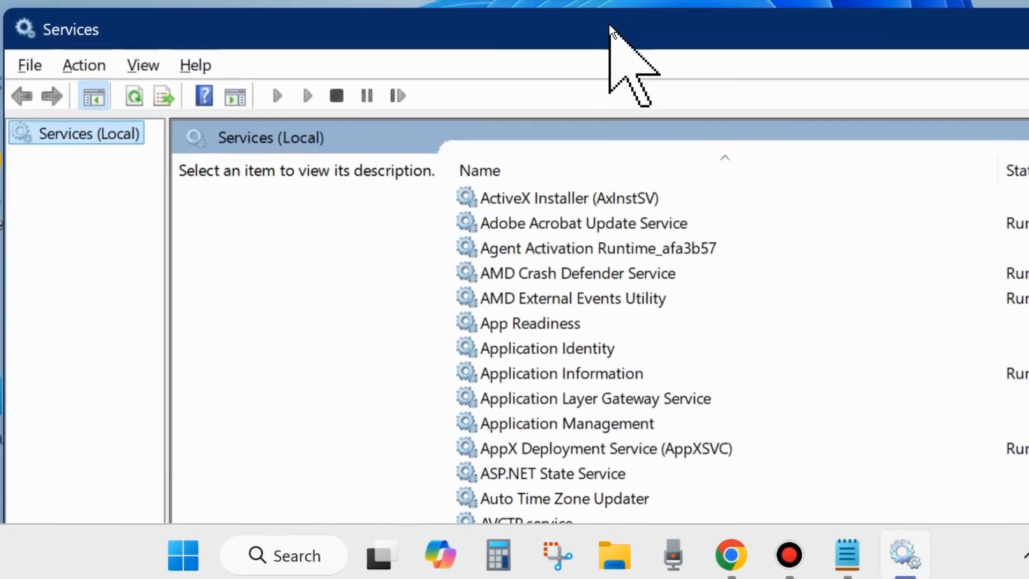
- Restart Microsoft Account Sign-in Assistant and bring up its Properties
{"action": "scroll", "scroll_direction": "down", "scroll_amount": 3}
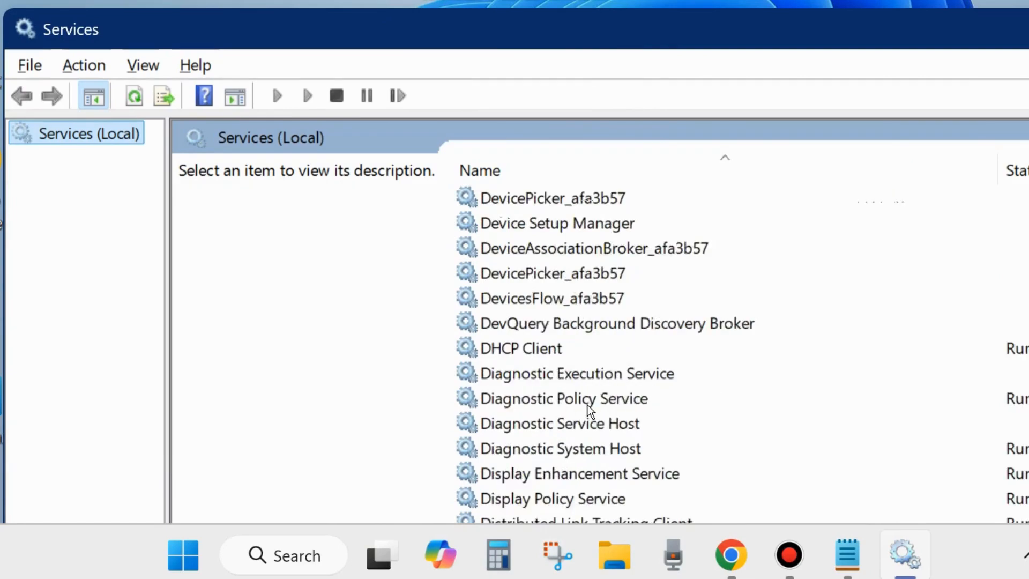
{"action": "scroll", "scroll_direction": "down", "scroll_amount": 3}
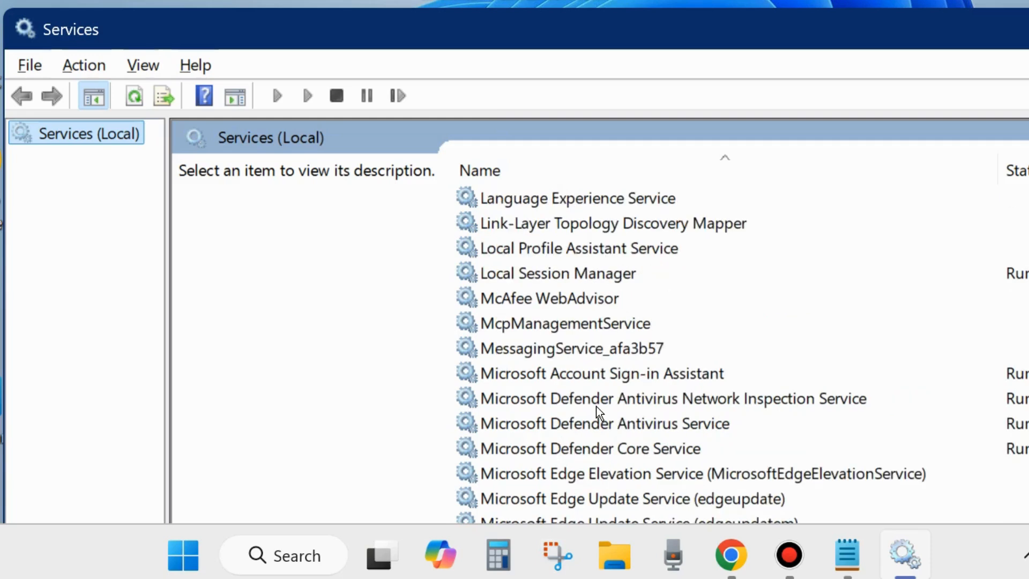
{"action": "mouse_move", "coordinate": [637, 402]}
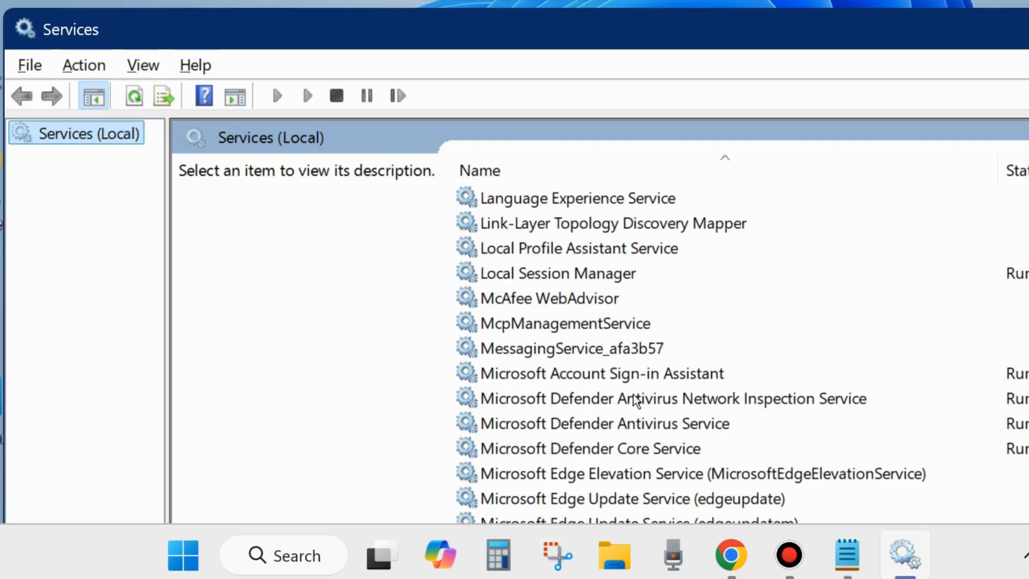
{"action": "left_click", "coordinate": [600, 373]}
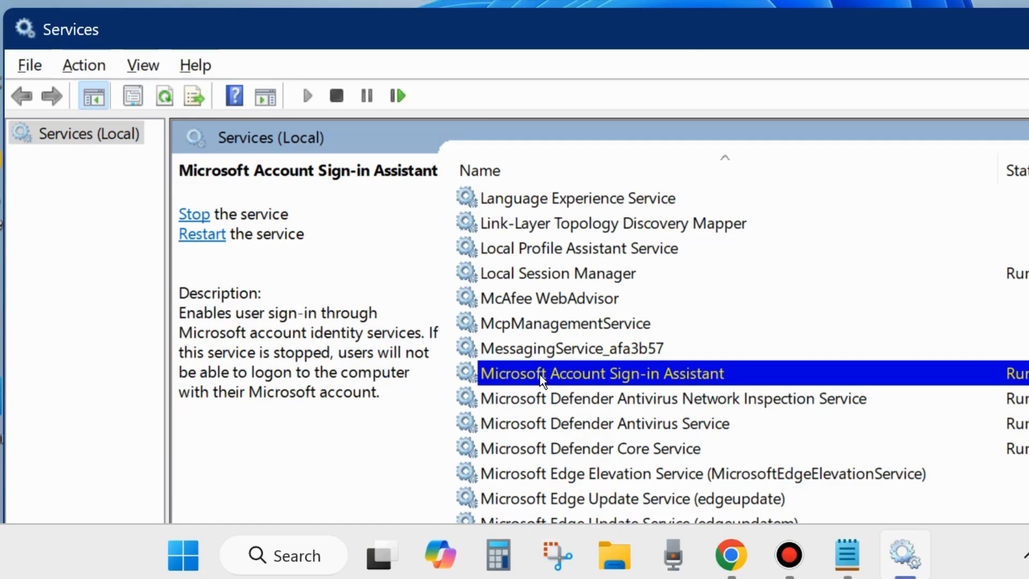
{"action": "right_click", "coordinate": [602, 374]}
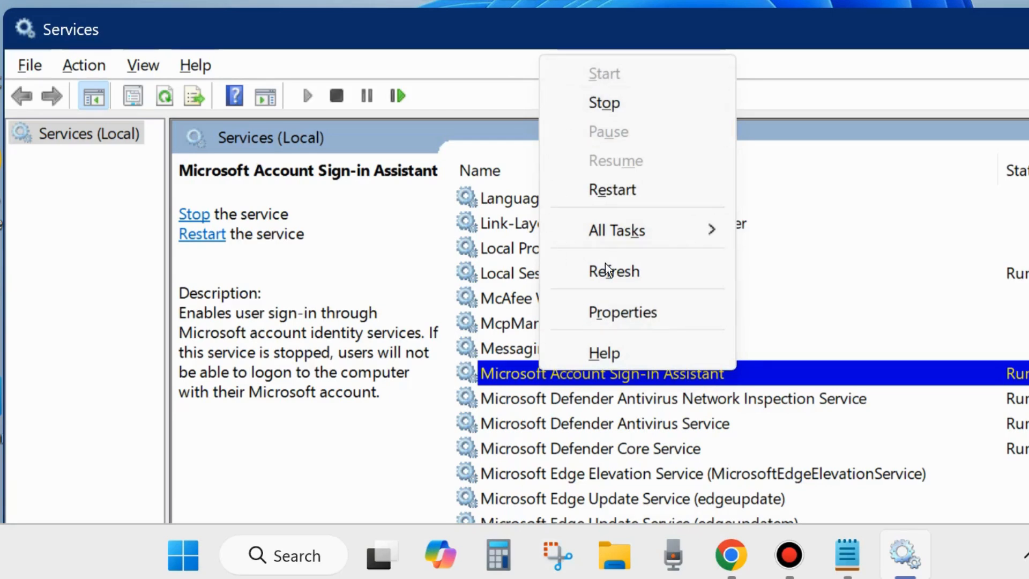
{"action": "mouse_move", "coordinate": [613, 272]}
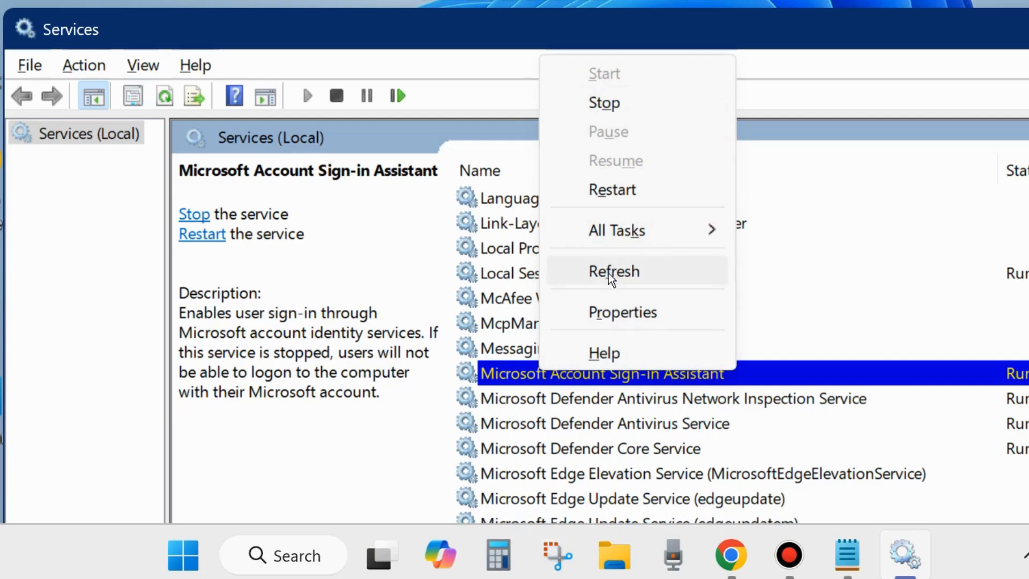
{"action": "mouse_move", "coordinate": [611, 190]}
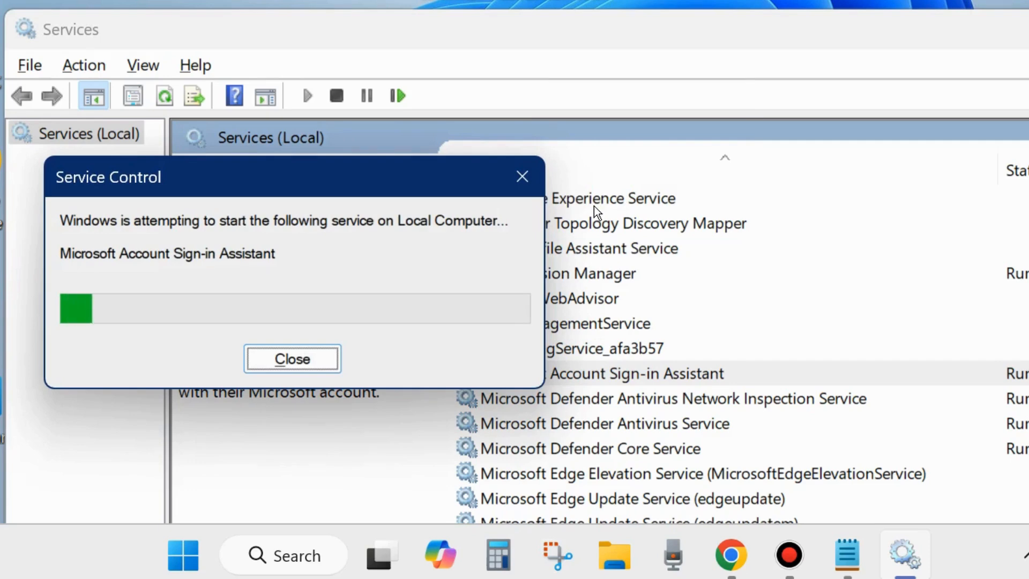
{"action": "left_click", "coordinate": [291, 359]}
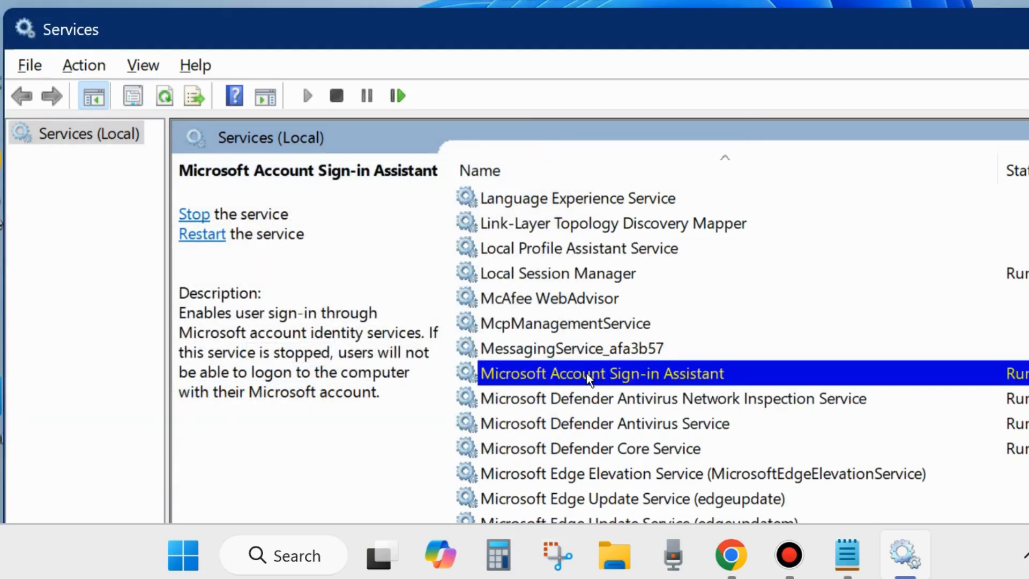
{"action": "double_click", "coordinate": [601, 373]}
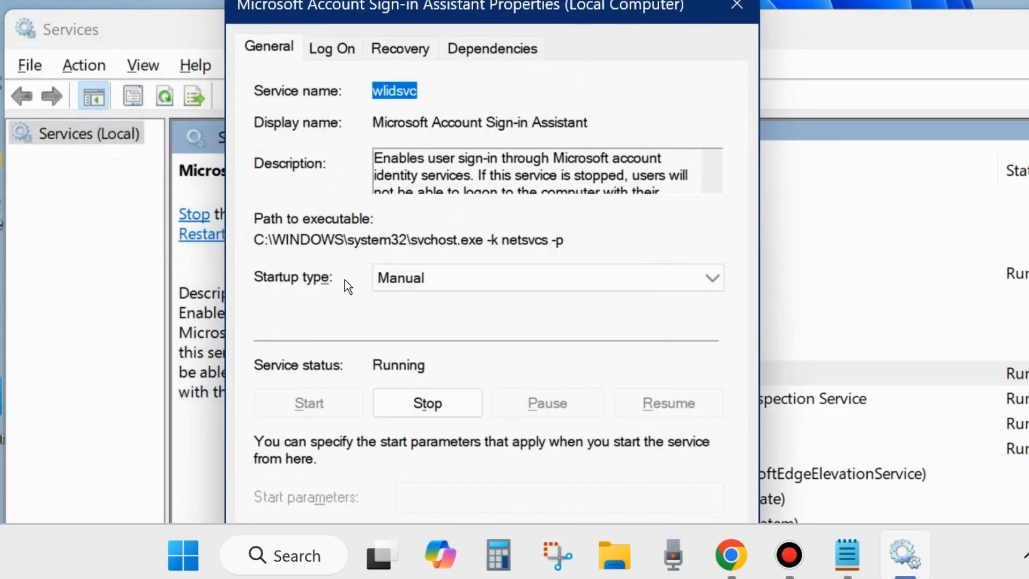
- Set the service's startup type to Automatic and close Services
{"action": "left_click", "coordinate": [548, 277]}
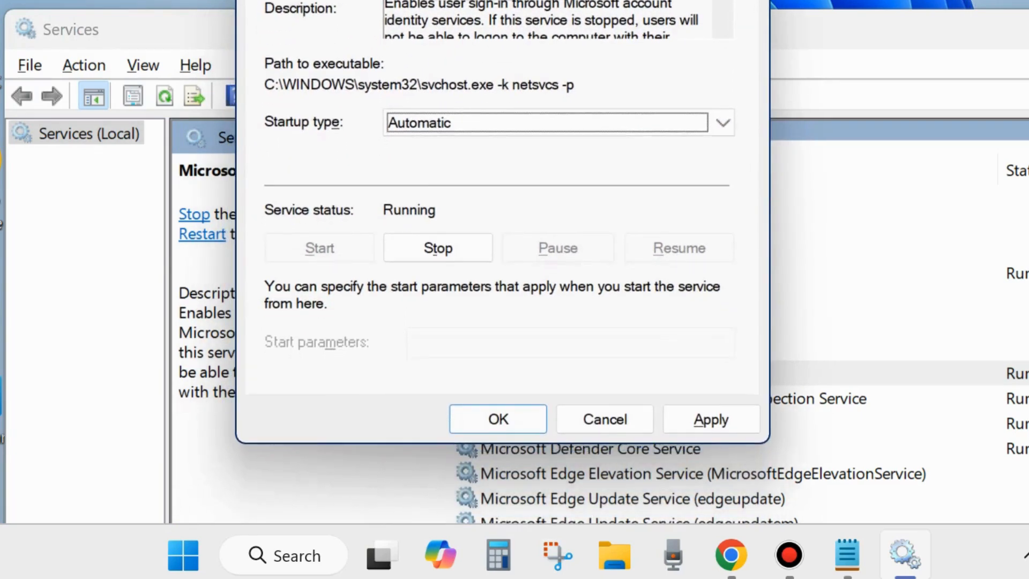
{"action": "left_click", "coordinate": [710, 419]}
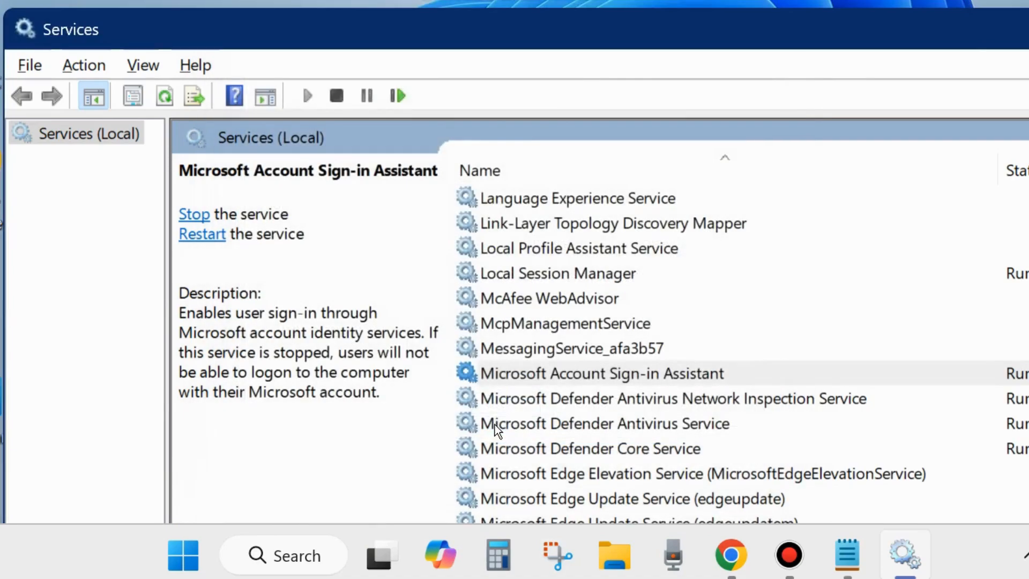
{"action": "left_click", "coordinate": [602, 373]}
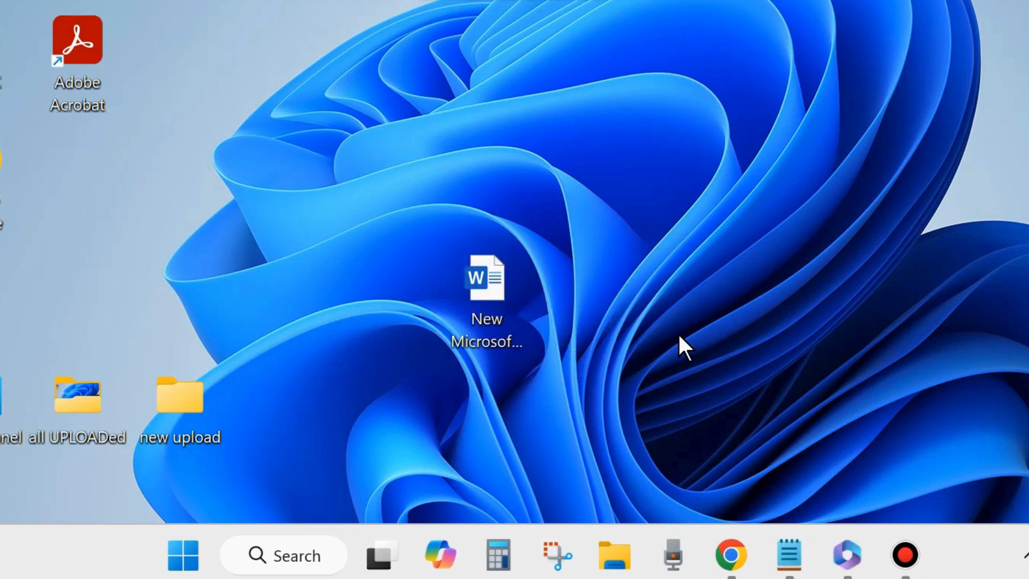
{"action": "mouse_move", "coordinate": [545, 468]}
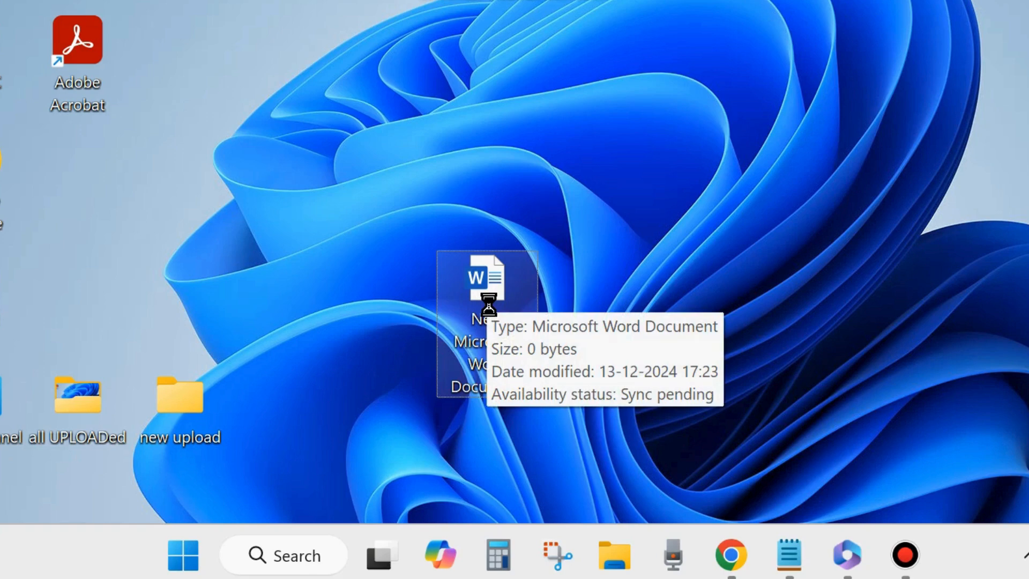
- Launch New Microsoft Word Document and show File menu's More options
{"action": "double_click", "coordinate": [485, 276]}
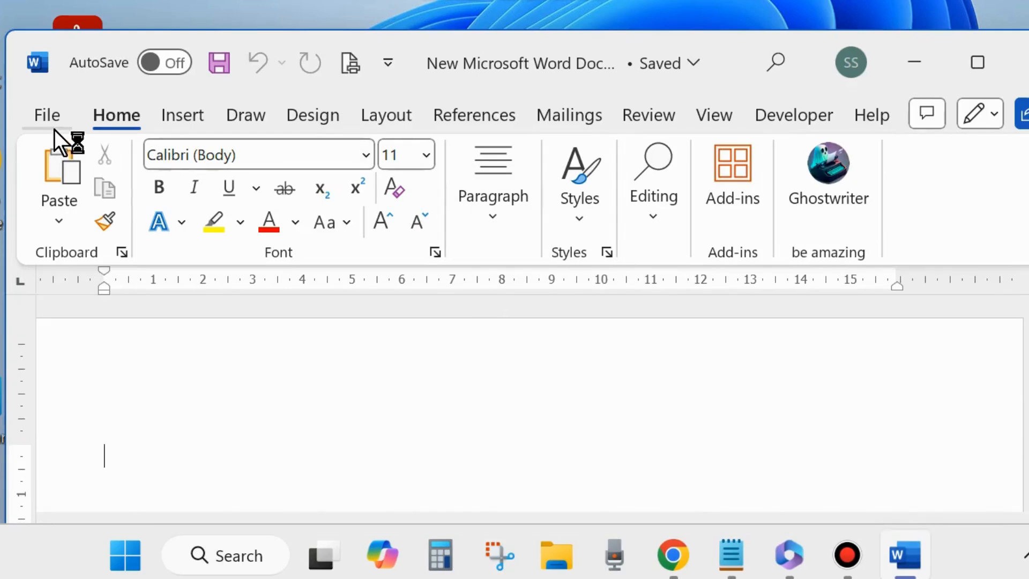
{"action": "mouse_move", "coordinate": [46, 115]}
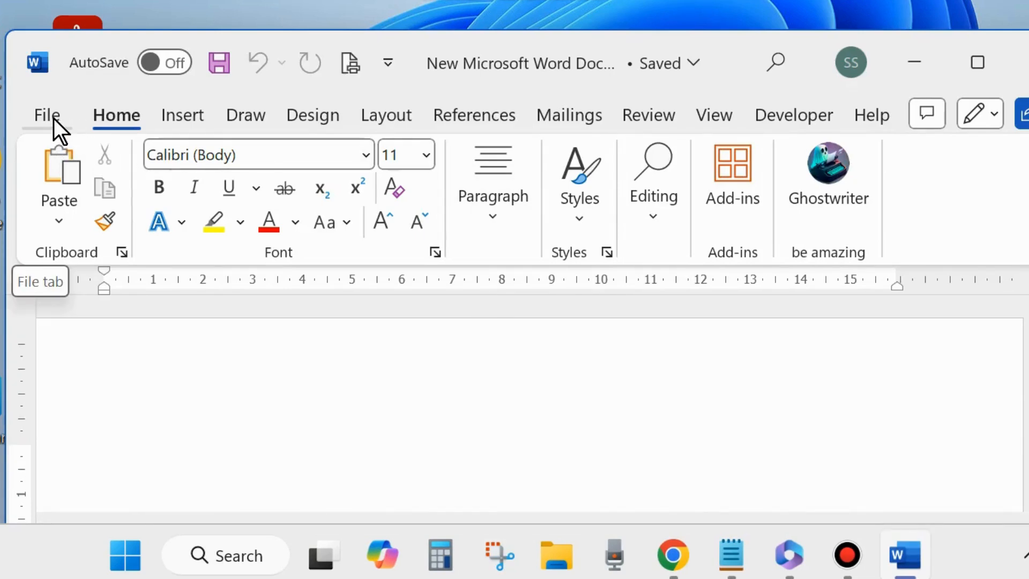
{"action": "left_click", "coordinate": [45, 115]}
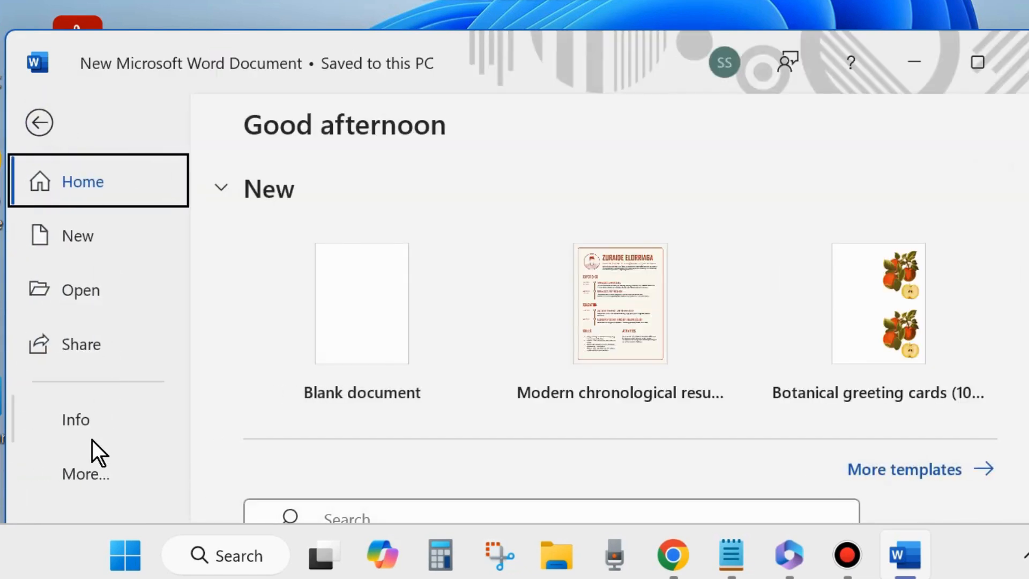
{"action": "mouse_move", "coordinate": [86, 474]}
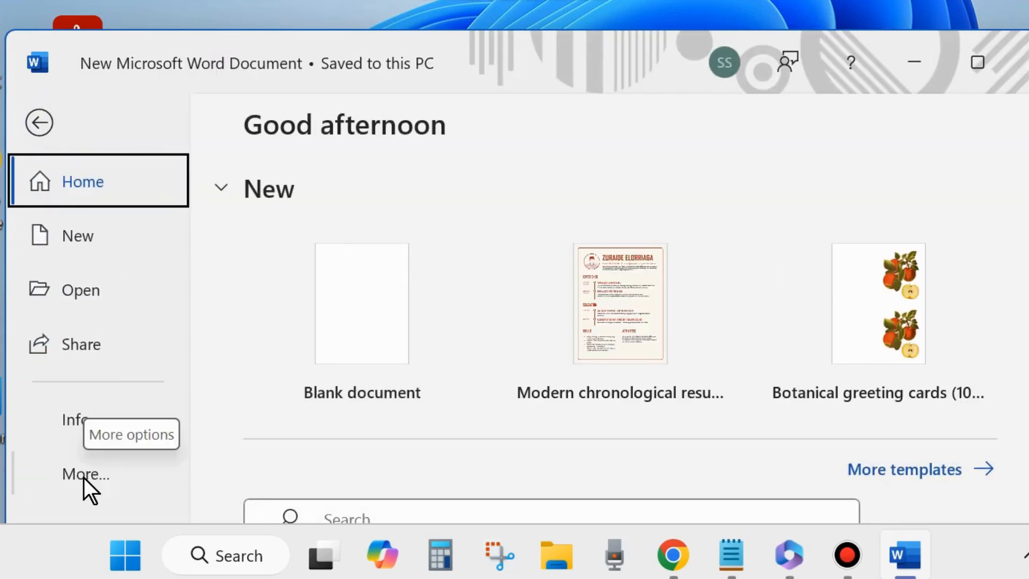
{"action": "left_click", "coordinate": [85, 474]}
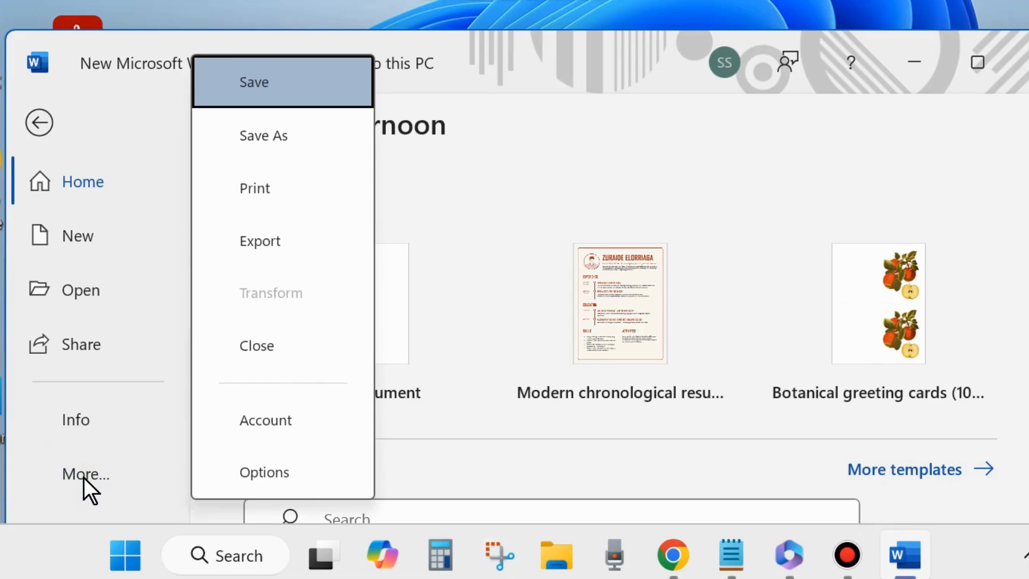
{"action": "mouse_move", "coordinate": [266, 420]}
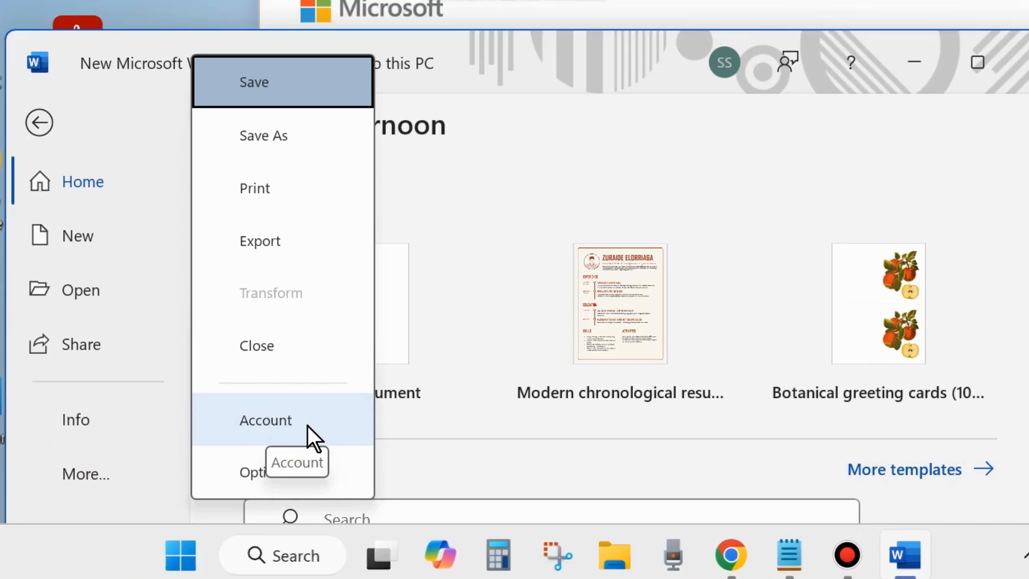
- Review the Account page's Office Updates status, then close Word
{"action": "left_click", "coordinate": [264, 419]}
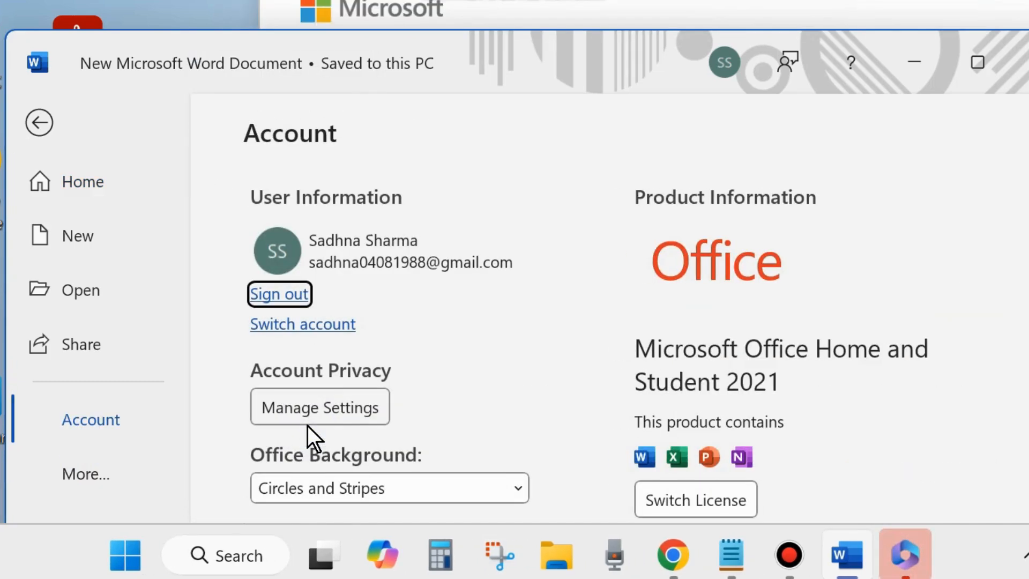
{"action": "scroll", "scroll_direction": "down", "scroll_amount": 3}
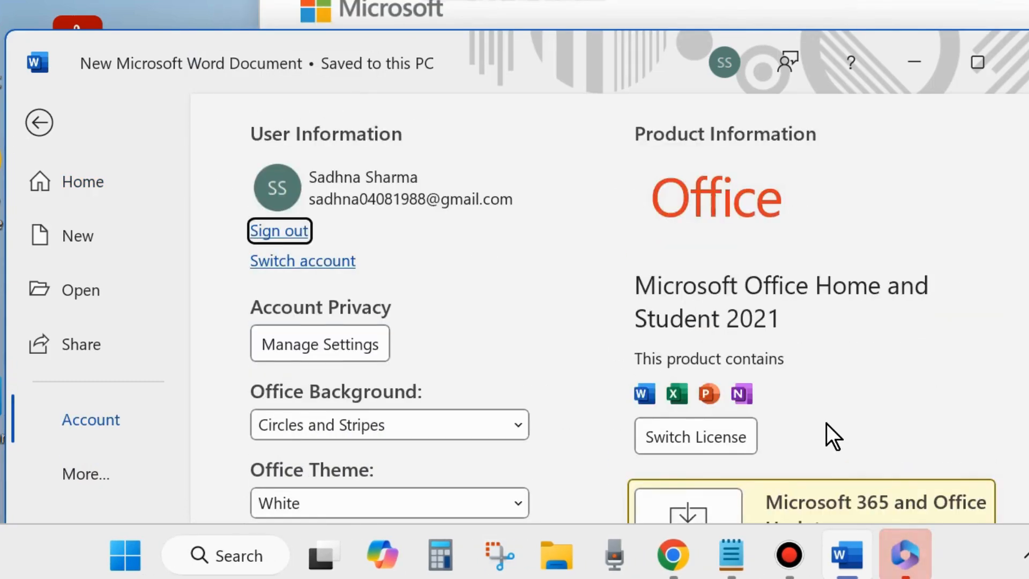
{"action": "scroll", "scroll_direction": "down", "scroll_amount": 3}
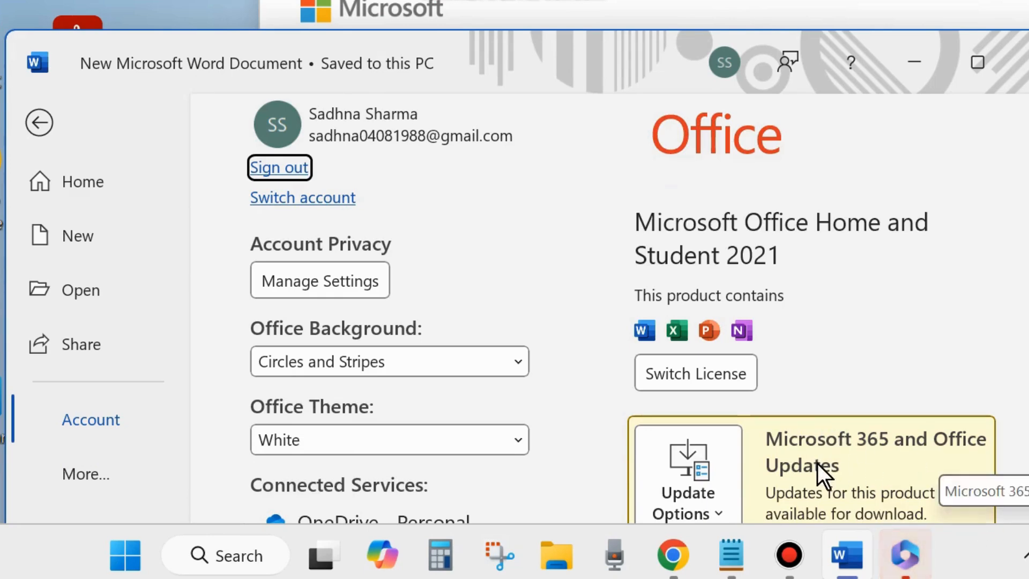
{"action": "scroll", "scroll_direction": "down", "scroll_amount": 3}
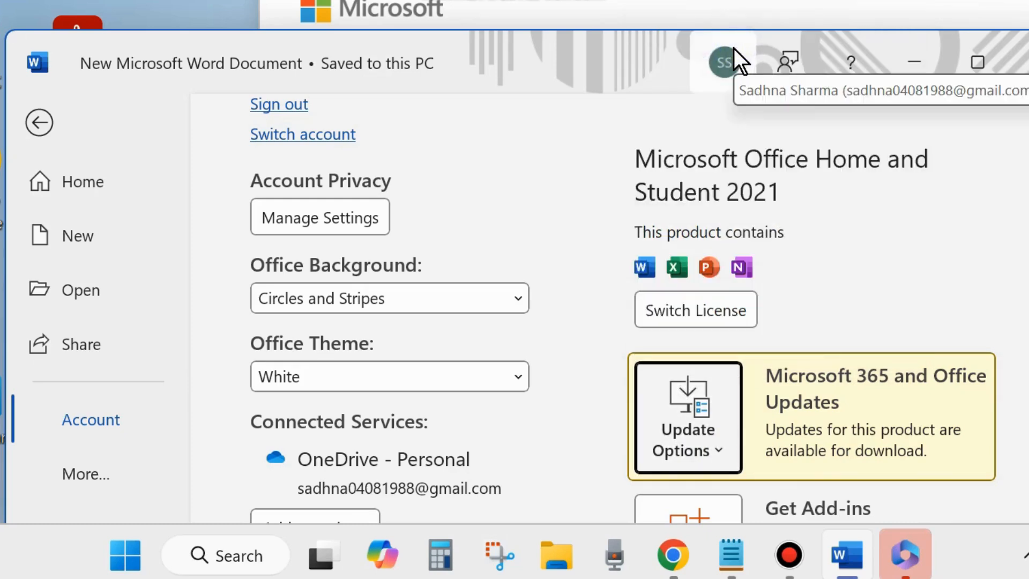
{"action": "mouse_move", "coordinate": [683, 75]}
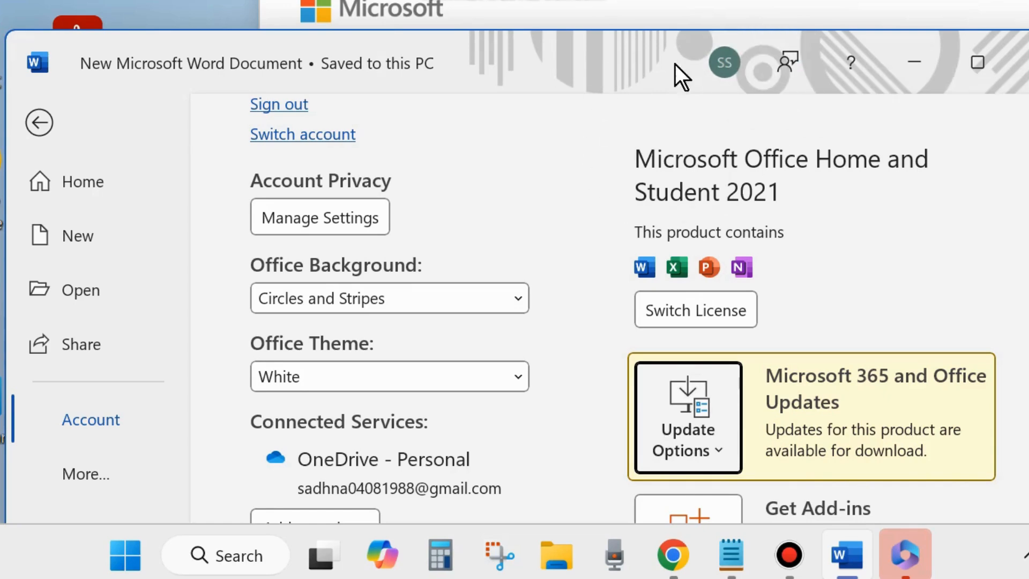
{"action": "left_click", "coordinate": [687, 439]}
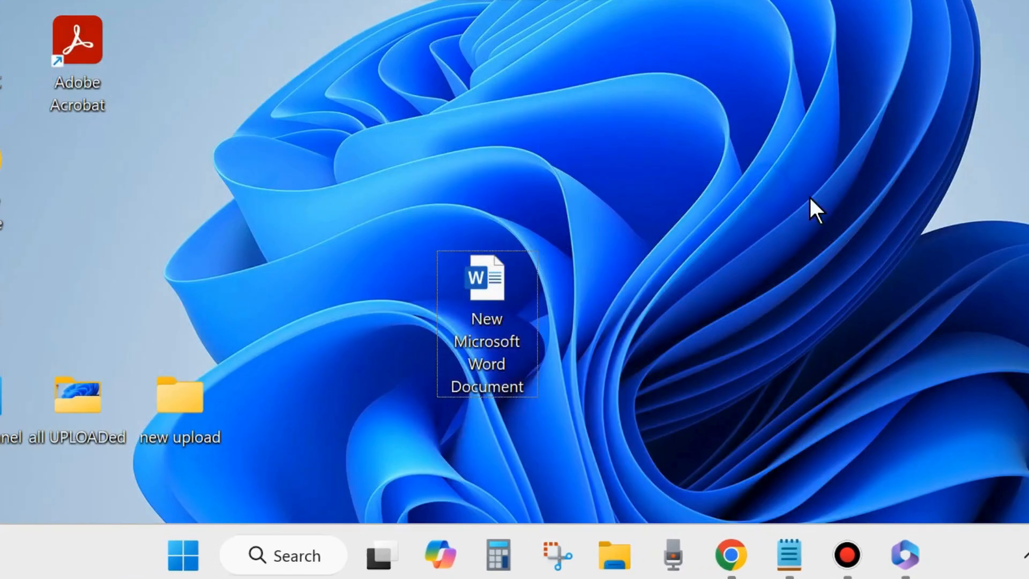
- Launch the Settings app from the Start button's quick link menu
{"action": "left_click", "coordinate": [614, 273]}
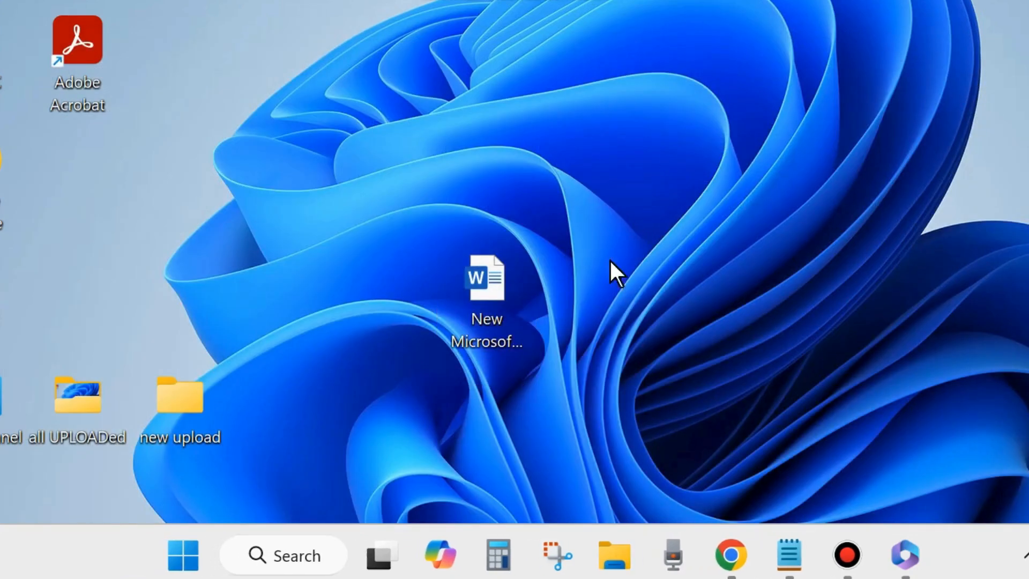
{"action": "mouse_move", "coordinate": [328, 486]}
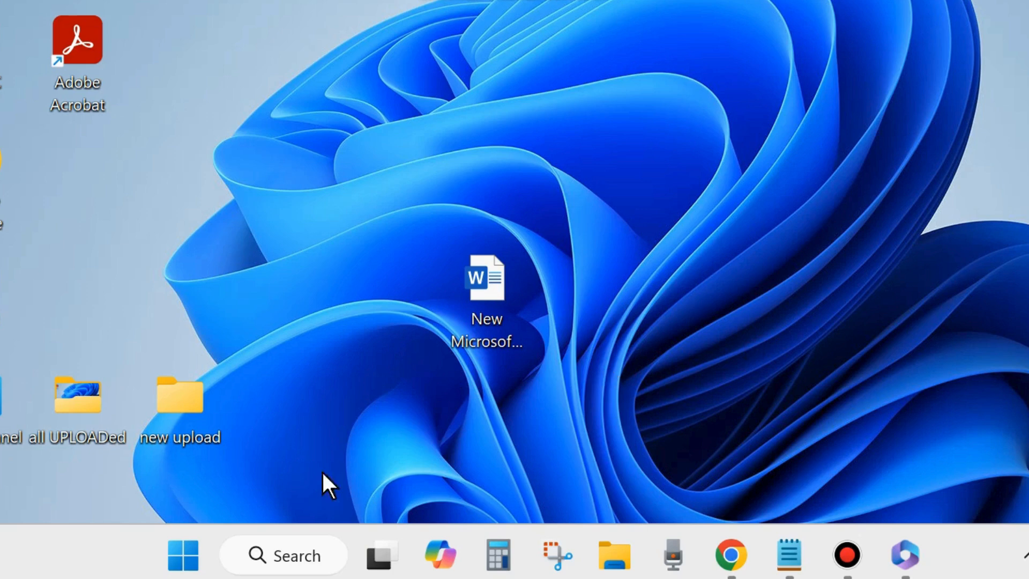
{"action": "right_click", "coordinate": [182, 555]}
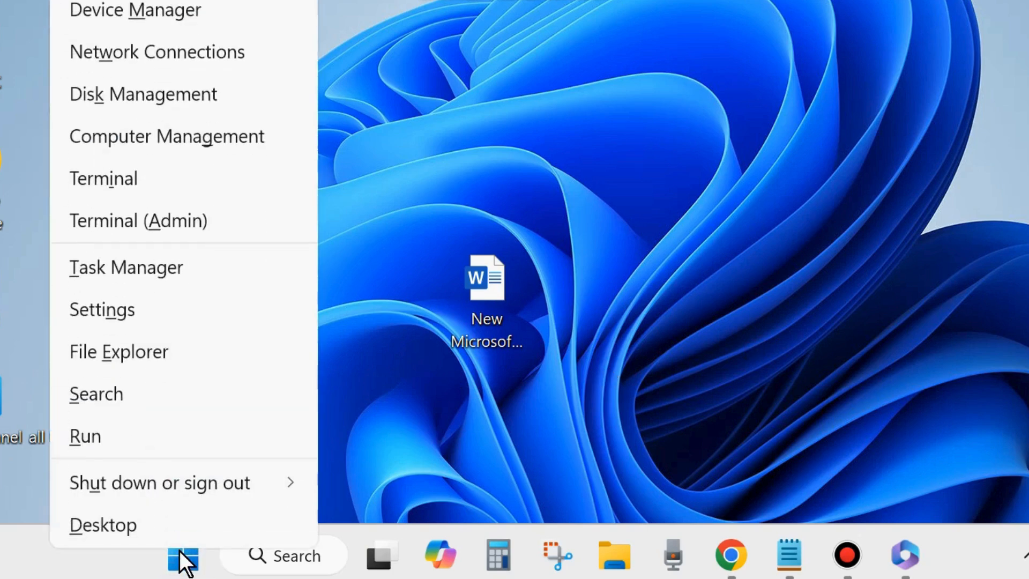
{"action": "mouse_move", "coordinate": [102, 309]}
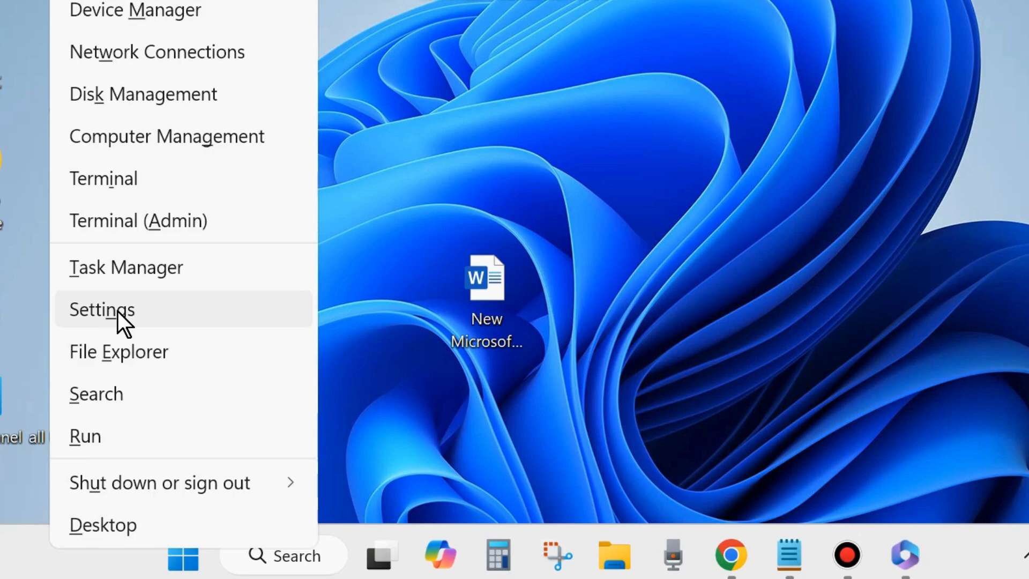
{"action": "left_click", "coordinate": [102, 309]}
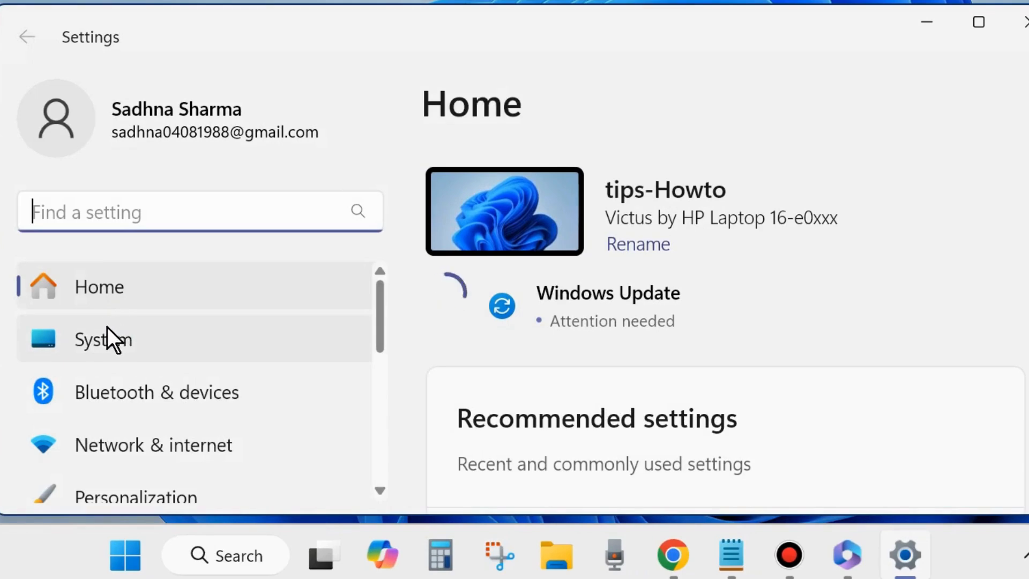
{"action": "mouse_move", "coordinate": [92, 352]}
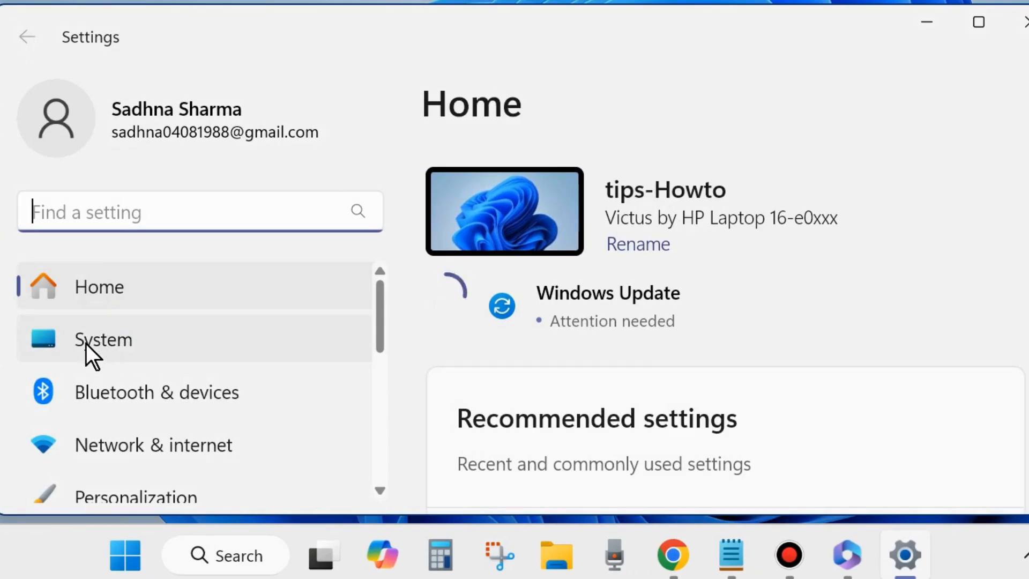
- Go to the System page and scroll down to reach Troubleshoot
{"action": "left_click", "coordinate": [103, 340]}
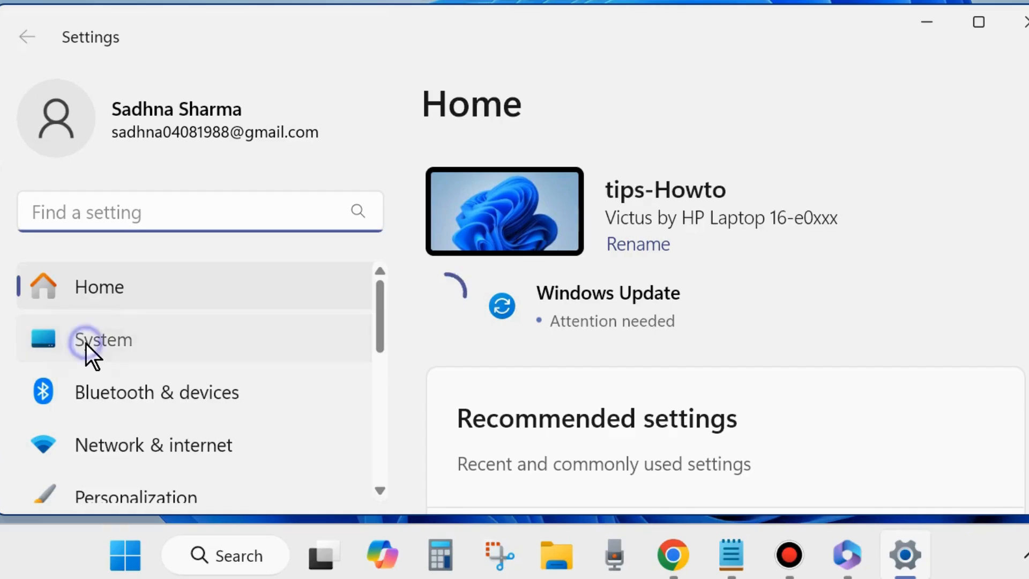
{"action": "left_click", "coordinate": [103, 340]}
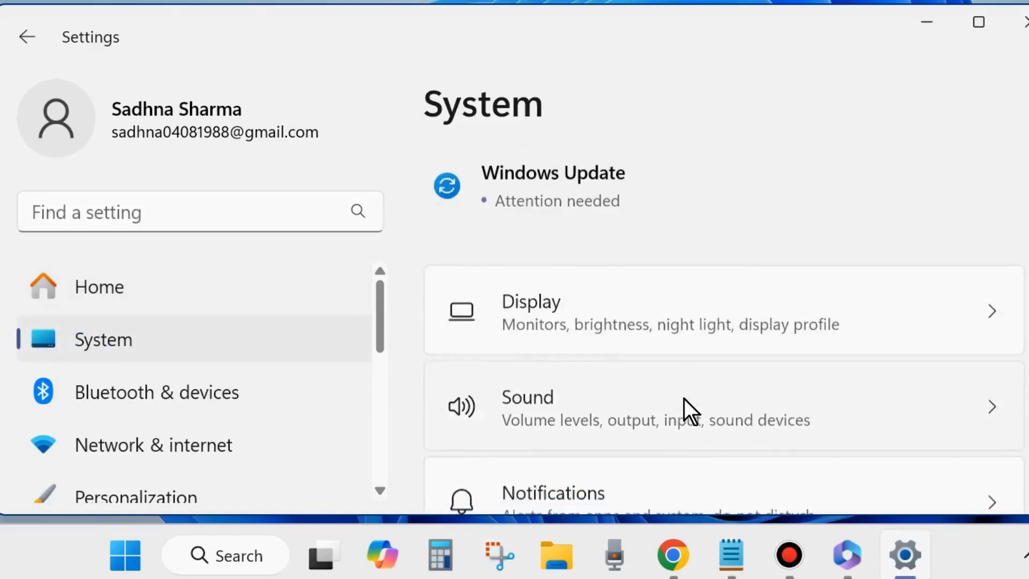
{"action": "scroll", "scroll_direction": "down", "scroll_amount": 3}
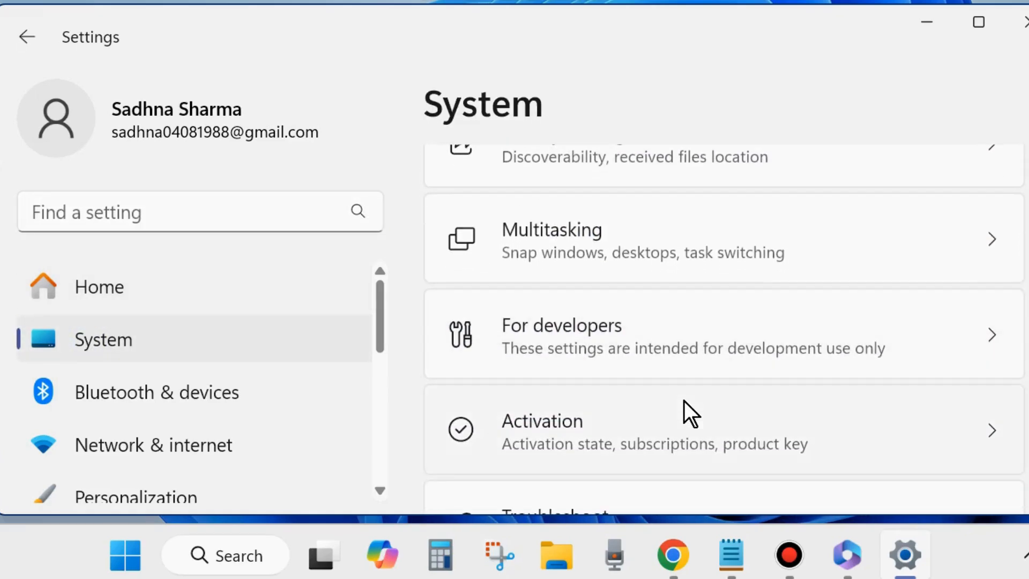
{"action": "scroll", "scroll_direction": "down", "scroll_amount": 3}
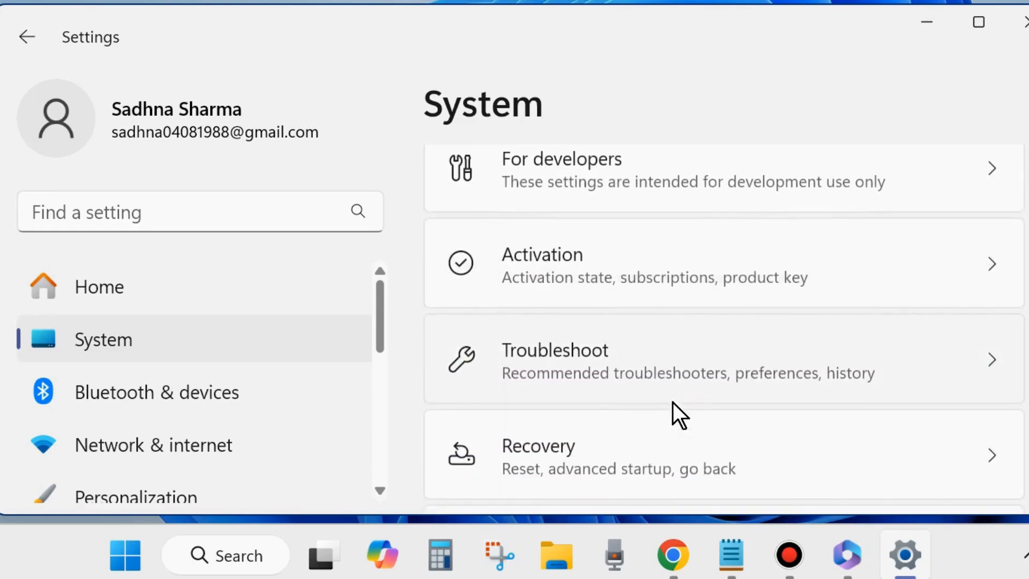
{"action": "mouse_move", "coordinate": [594, 378]}
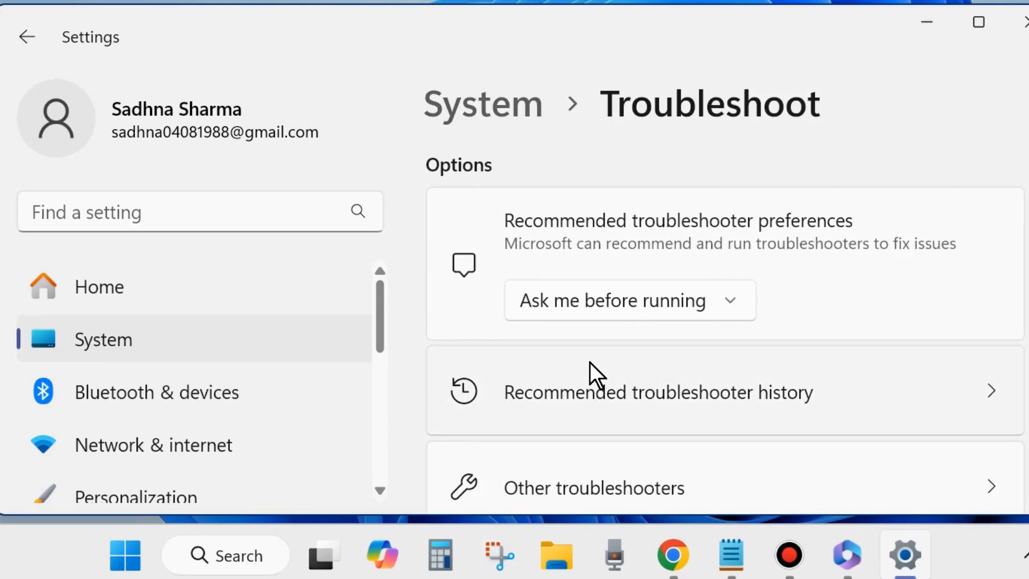
{"action": "mouse_move", "coordinate": [712, 410]}
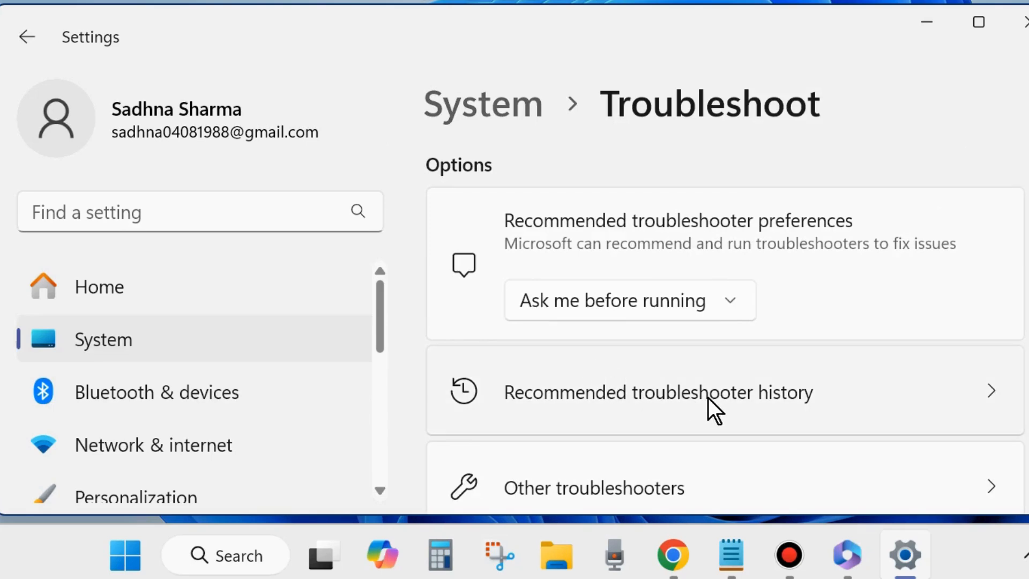
{"action": "scroll", "scroll_direction": "down", "scroll_amount": 3}
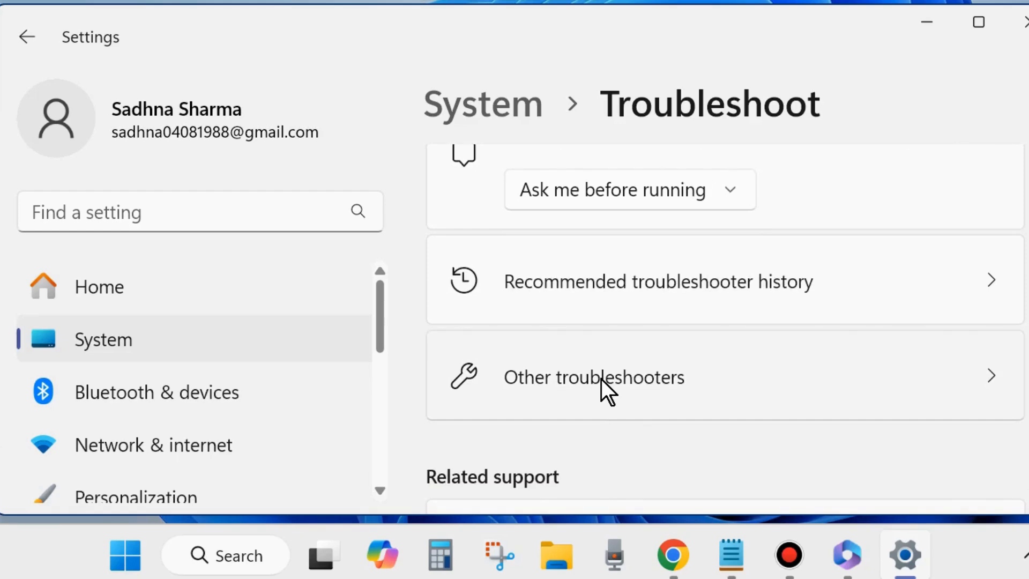
- Show the Other troubleshooters list with the Network and Internet troubleshooter
{"action": "left_click", "coordinate": [593, 376]}
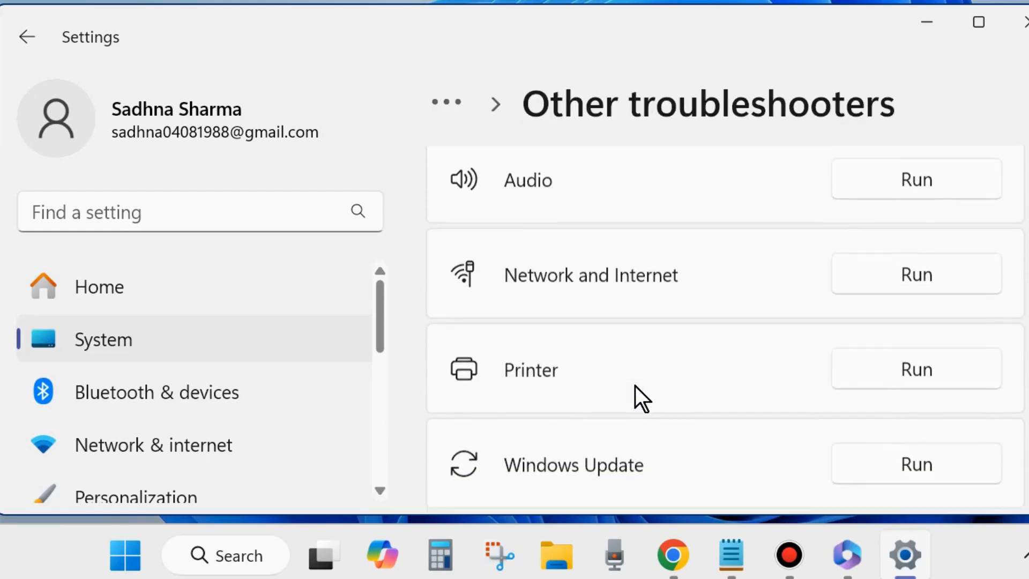
{"action": "mouse_move", "coordinate": [869, 296]}
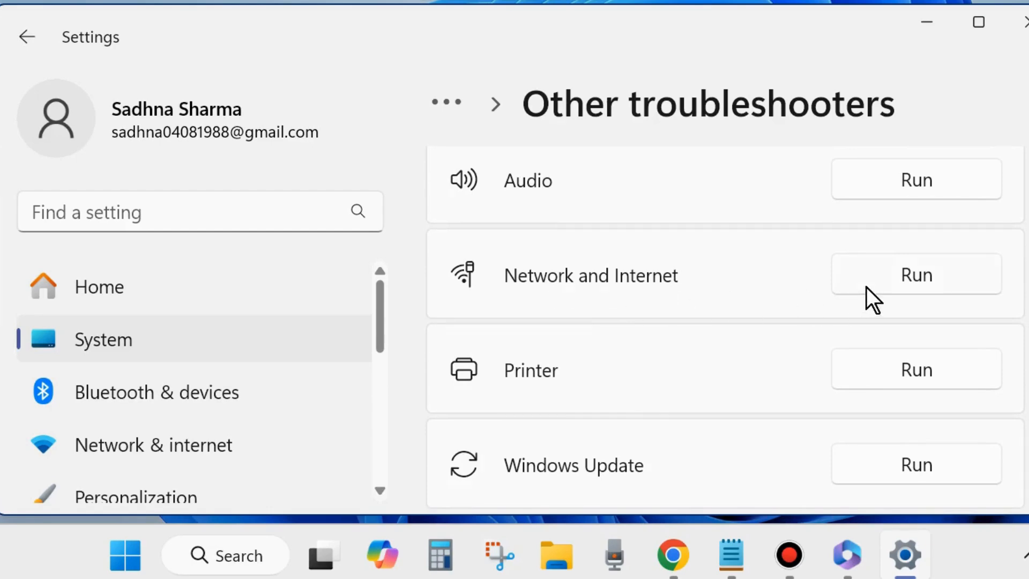
{"action": "mouse_move", "coordinate": [928, 285]}
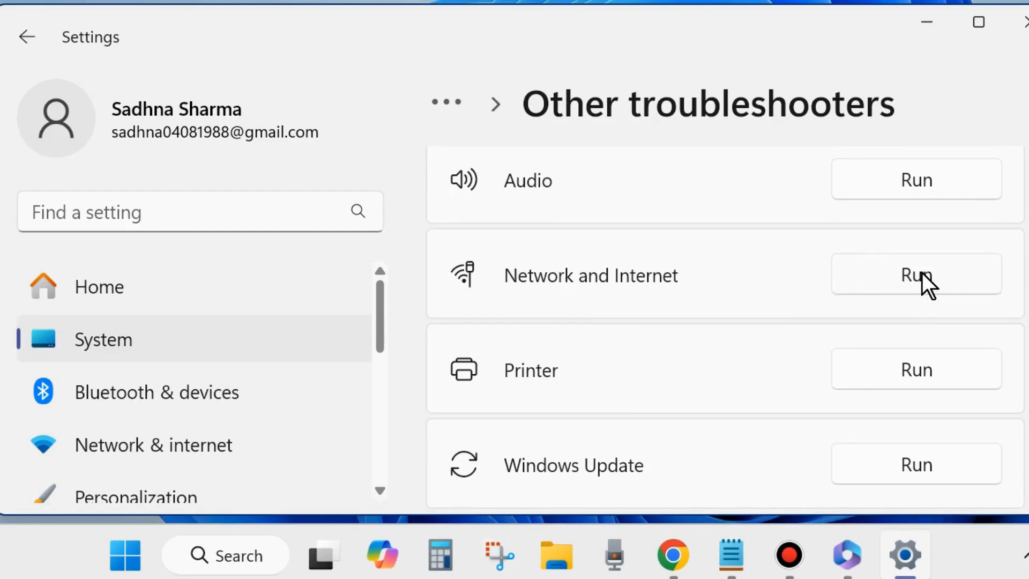
{"action": "mouse_move", "coordinate": [890, 294]}
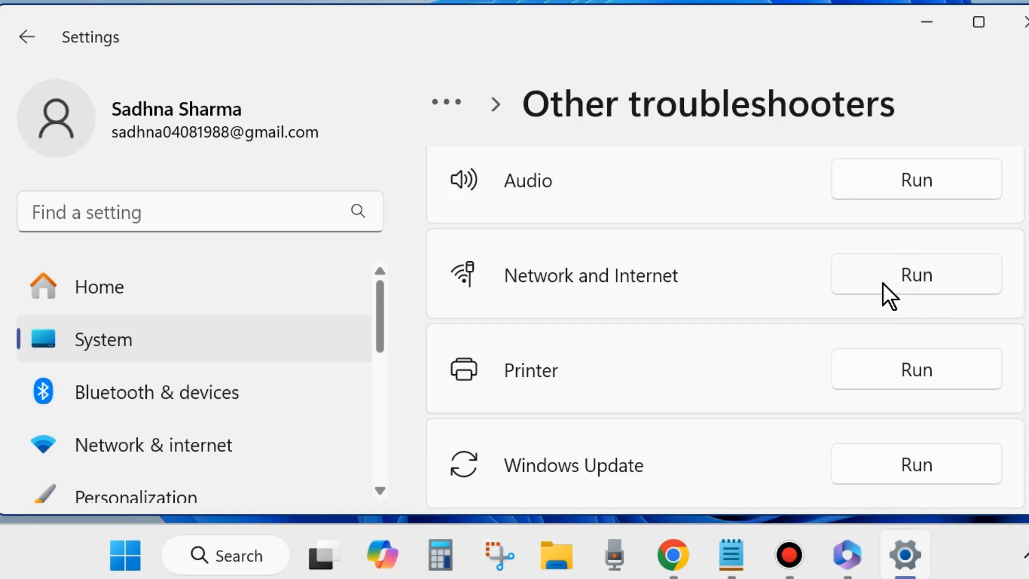
{"action": "mouse_move", "coordinate": [896, 296]}
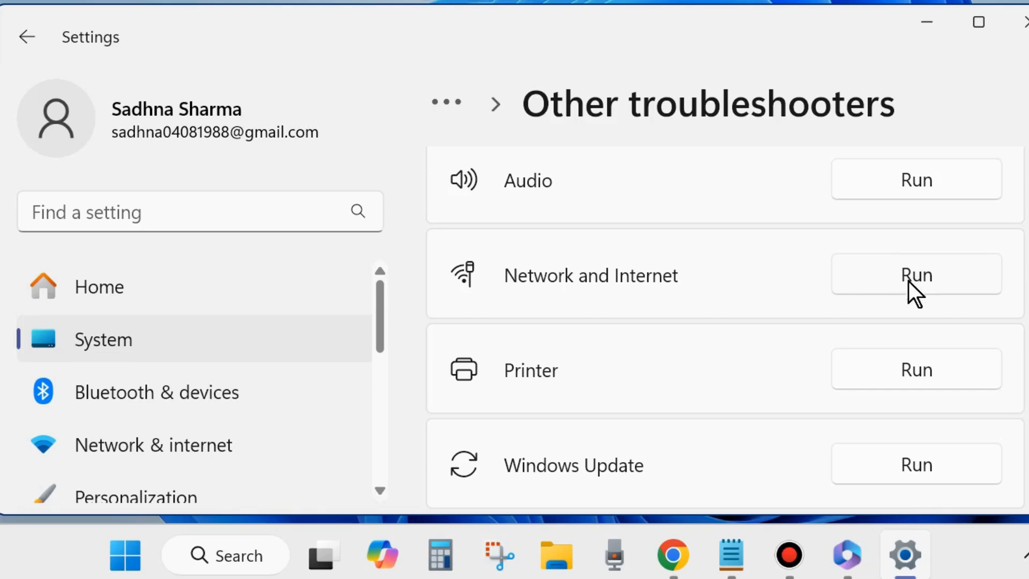
{"action": "mouse_move", "coordinate": [934, 294]}
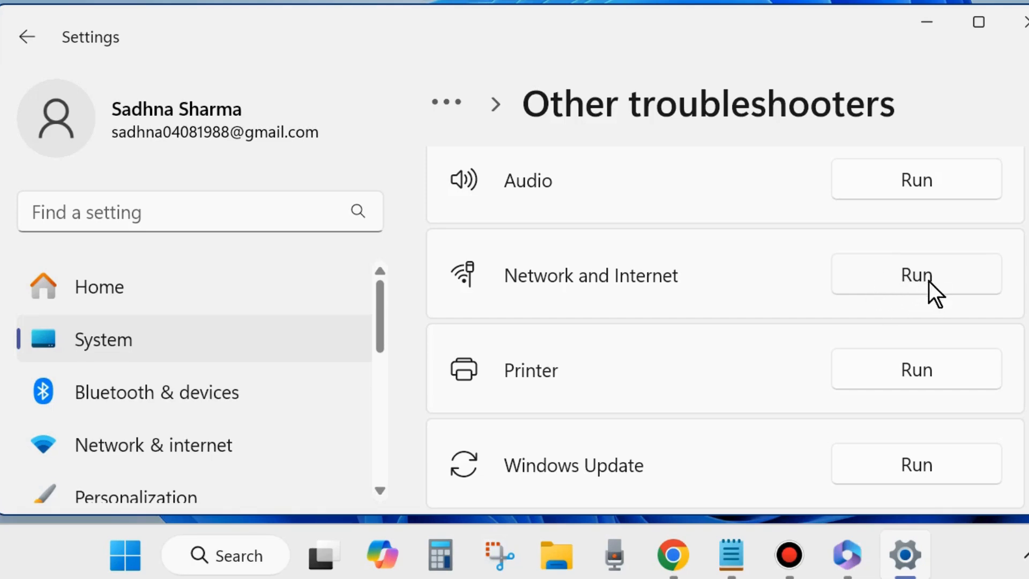
{"action": "mouse_move", "coordinate": [912, 299]}
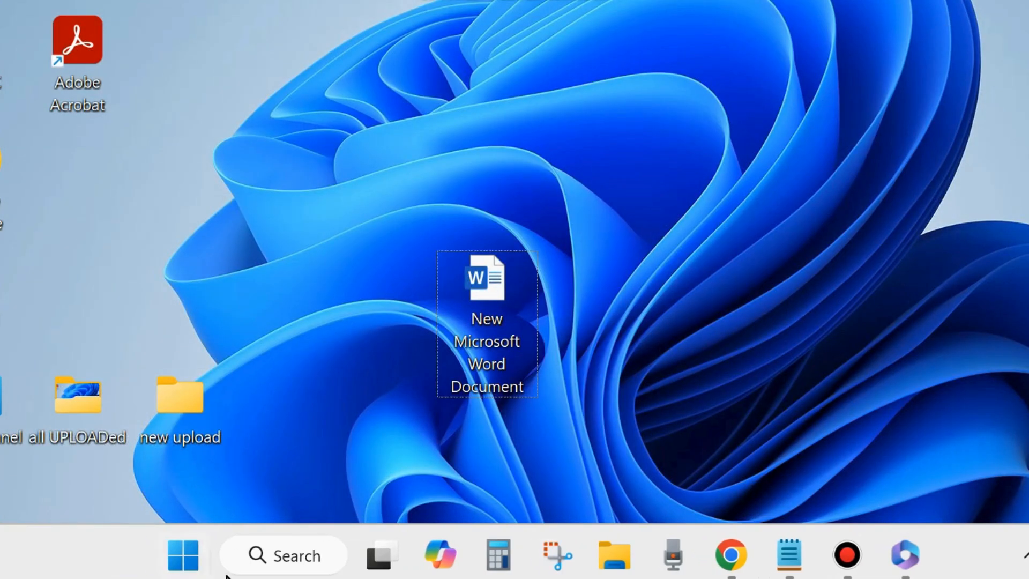
- Search for cmd and bring up an elevated Command Prompt window
{"action": "left_click", "coordinate": [282, 556]}
{"action": "type", "text": "cmd"}
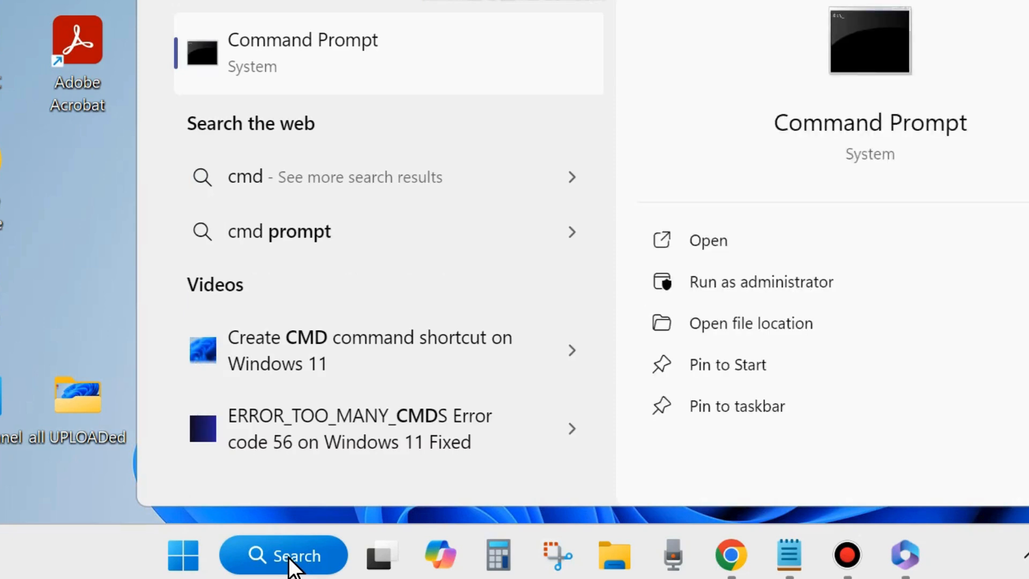
{"action": "mouse_move", "coordinate": [886, 157]}
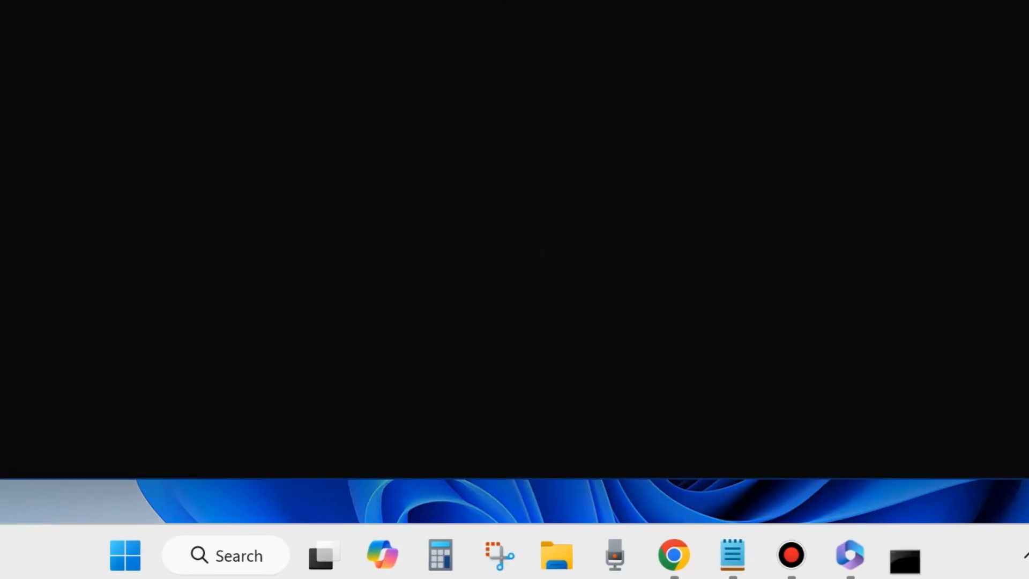
{"action": "left_click", "coordinate": [905, 556]}
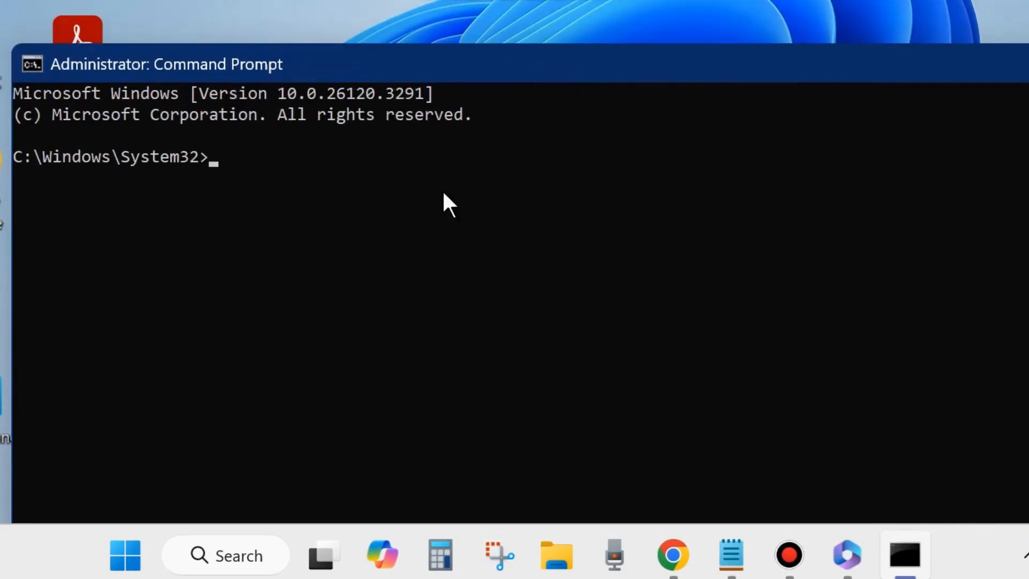
{"action": "mouse_move", "coordinate": [443, 273]}
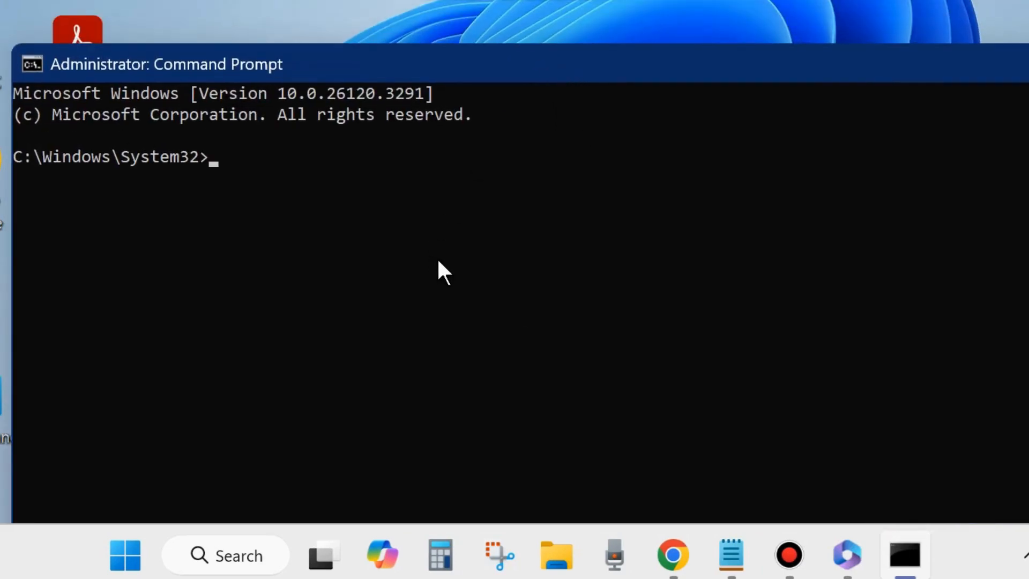
- Enter sfc /scannow at the admin prompt and minimize the window to the desktop
{"action": "type", "text": "sfc /sc"}
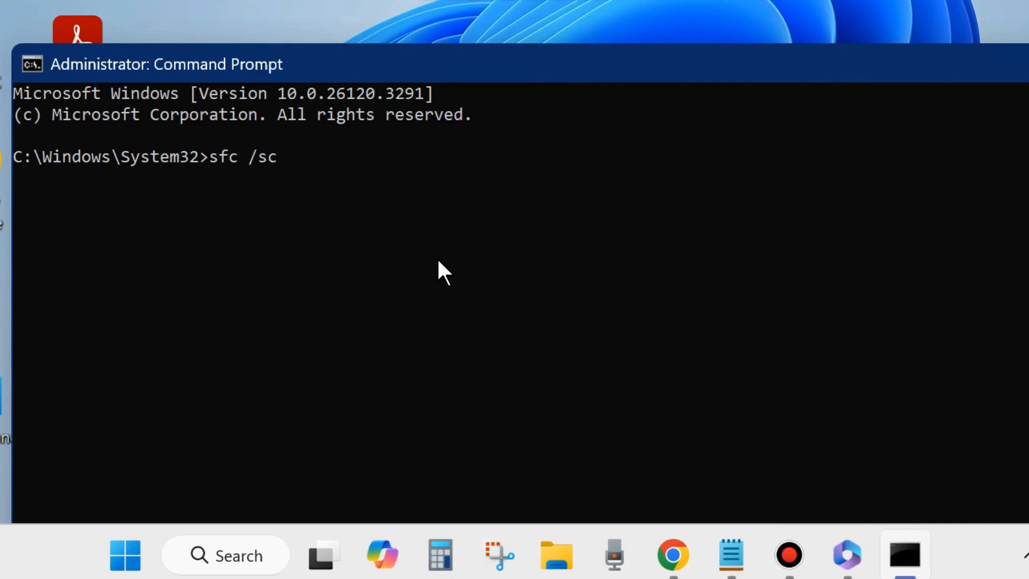
{"action": "type", "text": "annow"}
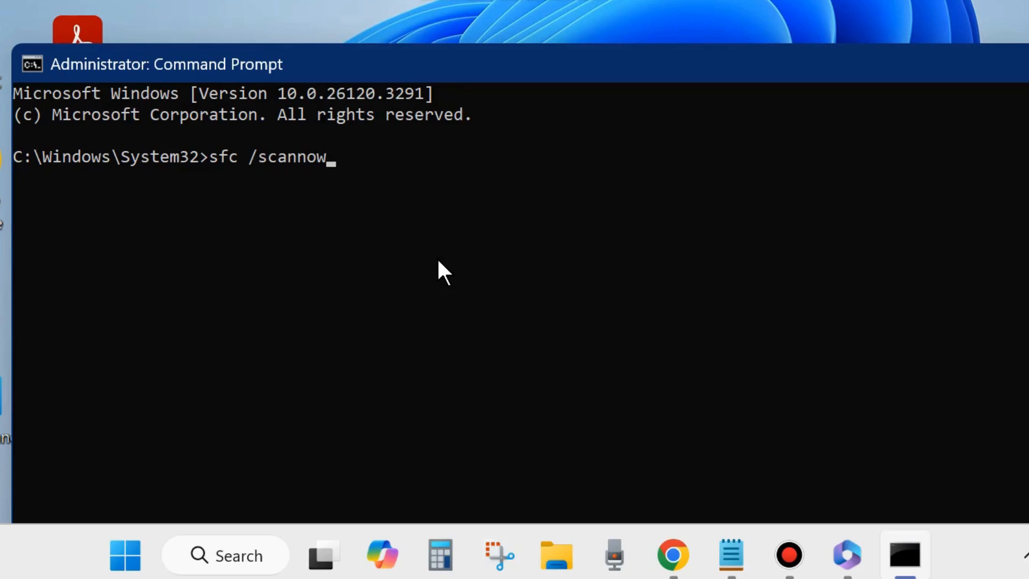
{"action": "mouse_move", "coordinate": [272, 219]}
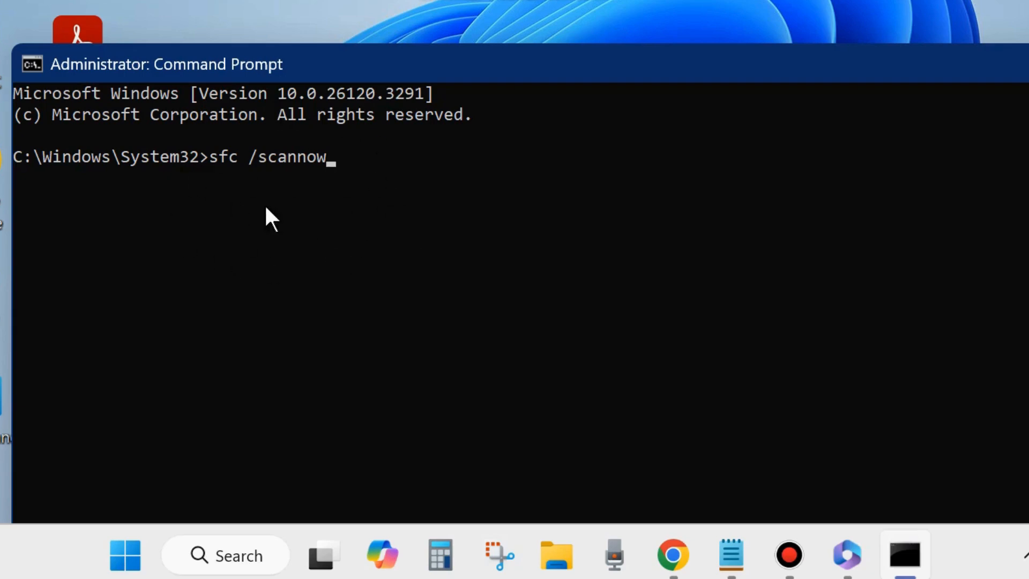
{"action": "mouse_move", "coordinate": [380, 322]}
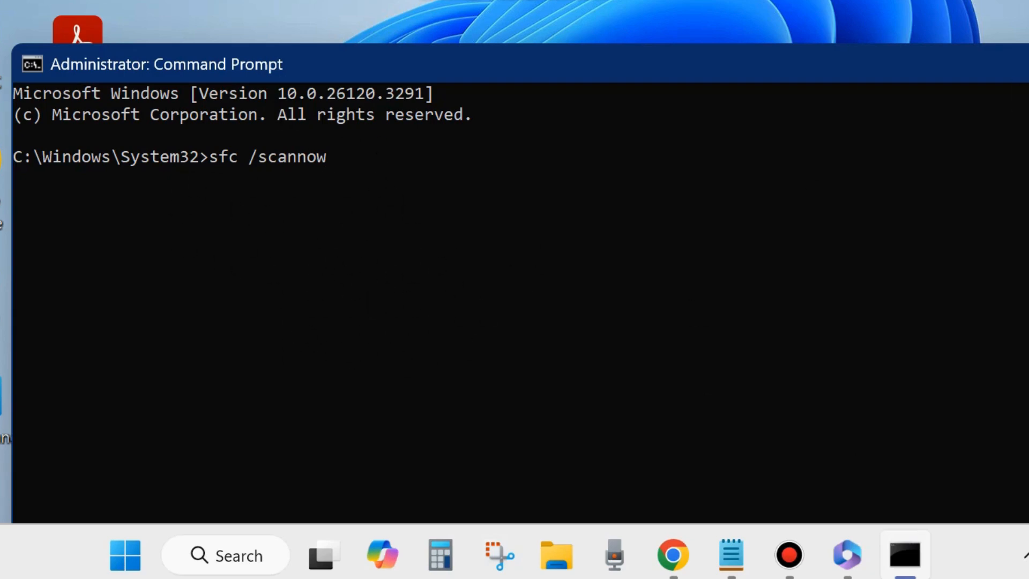
{"action": "left_click", "coordinate": [904, 555]}
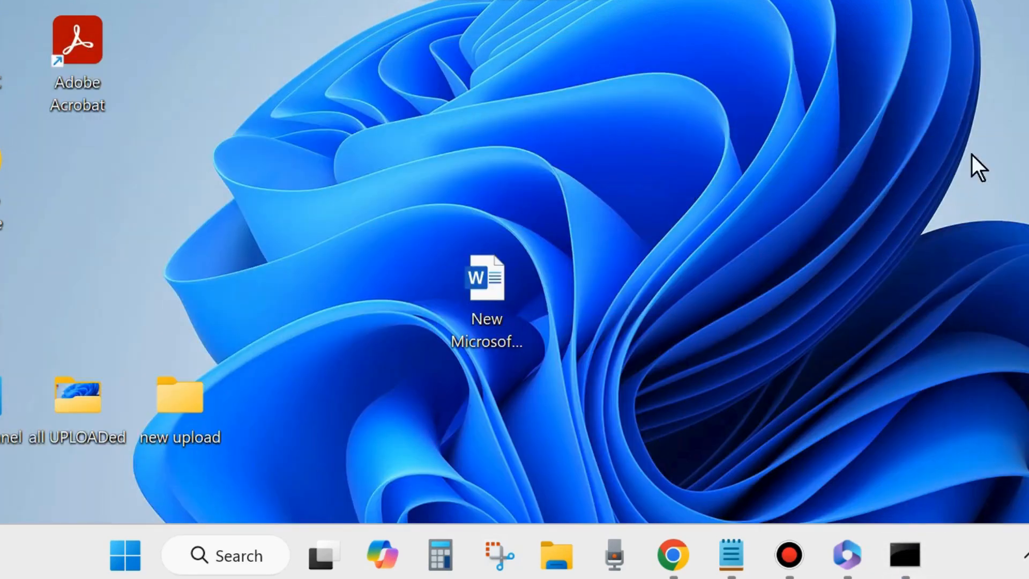